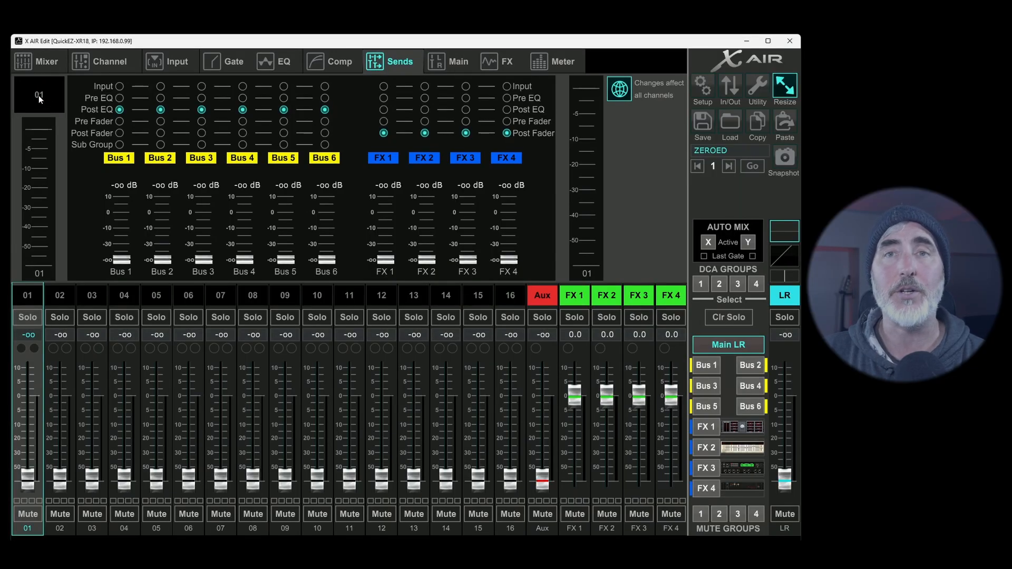
# - Rename channel 1 to 'mic 1' and confirm the new name
pyautogui.click(39, 93)
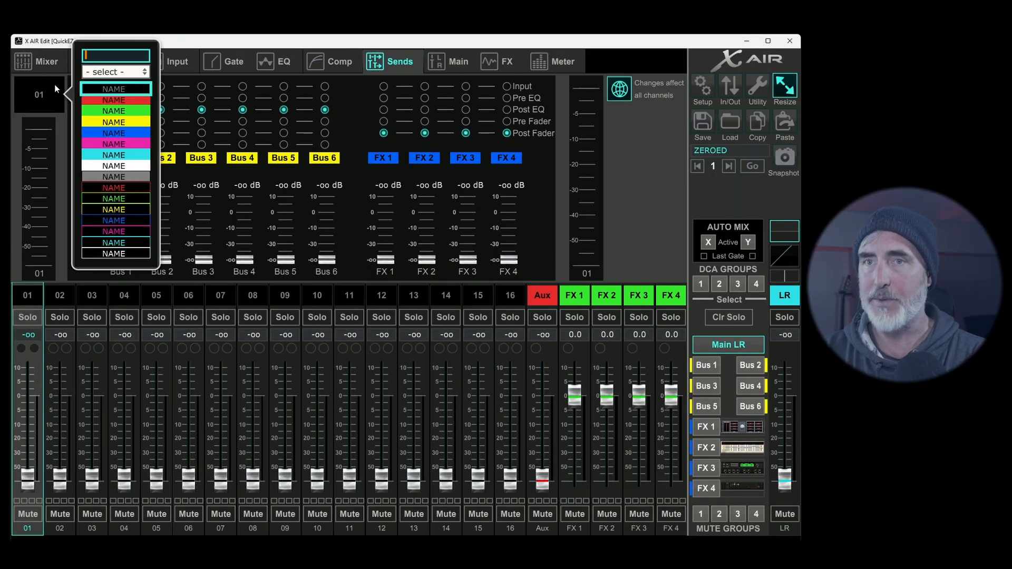
pyautogui.write('mic 1')
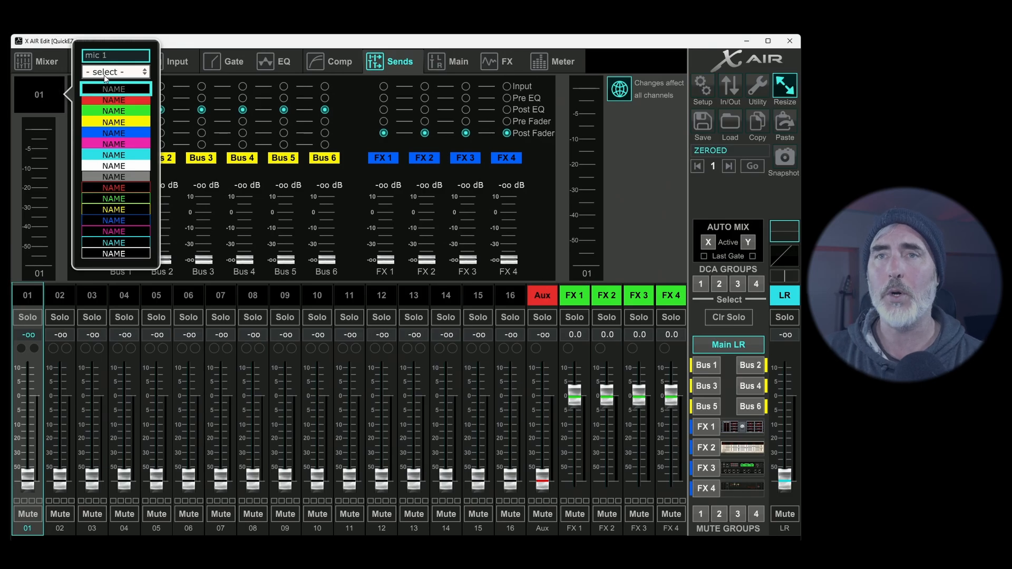
pyautogui.click(114, 70)
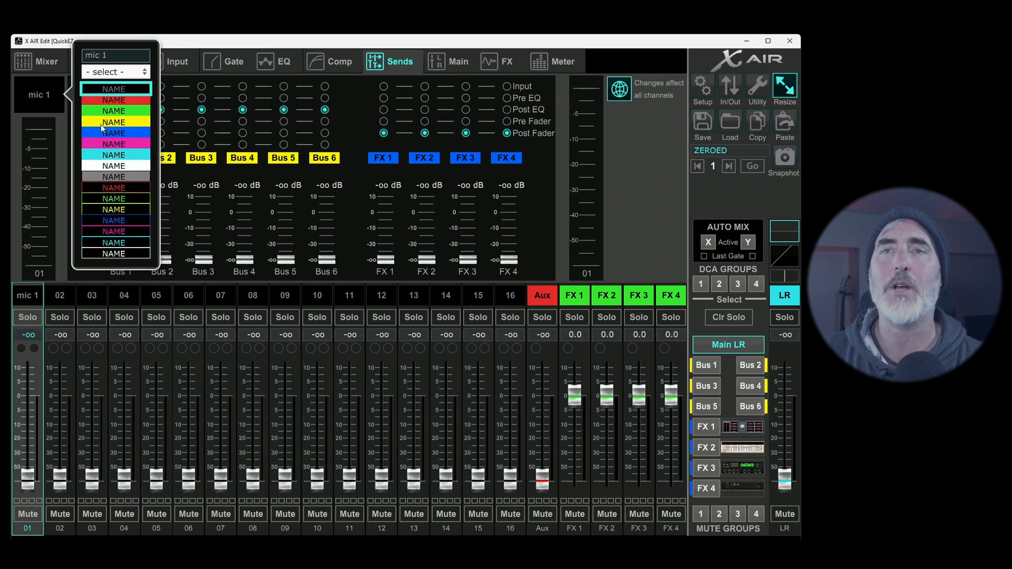
pyautogui.moveTo(126, 106)
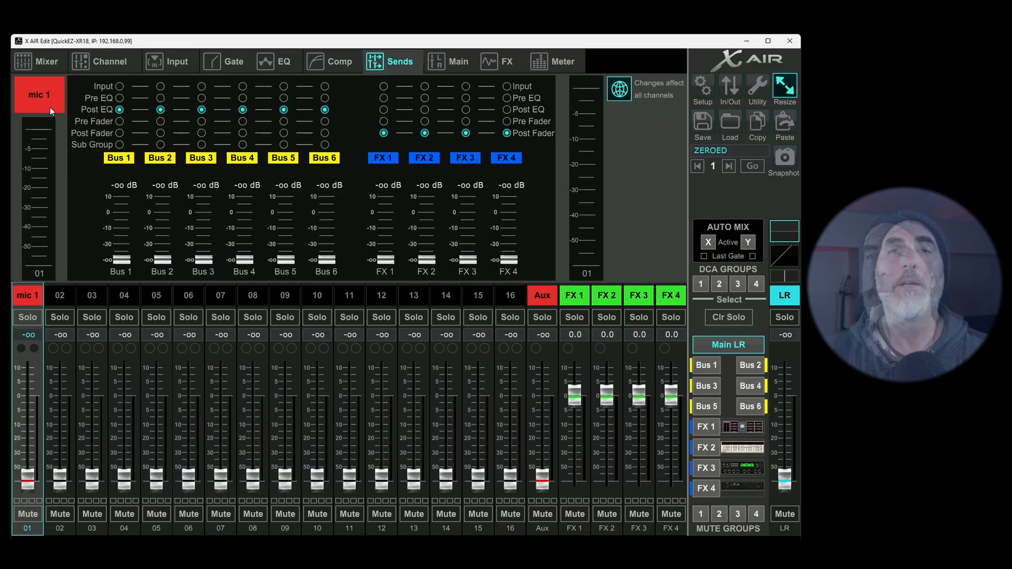
pyautogui.moveTo(38, 189)
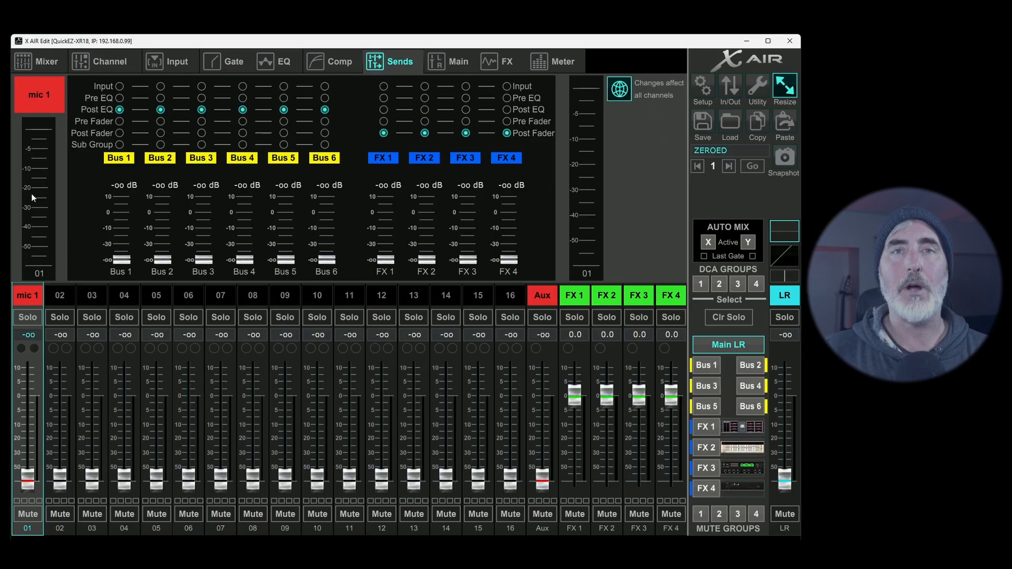
pyautogui.moveTo(36, 160)
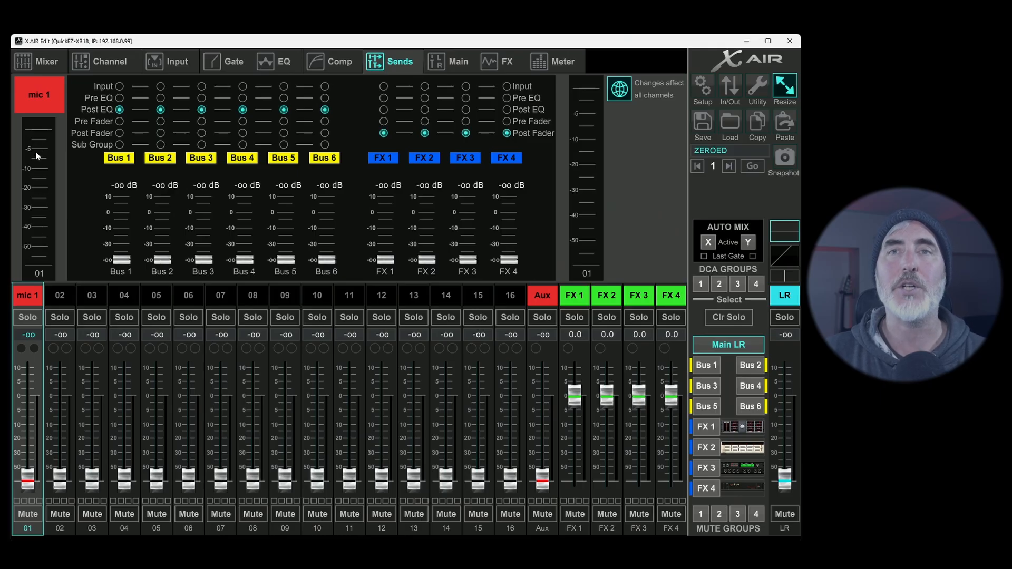
pyautogui.moveTo(45, 209)
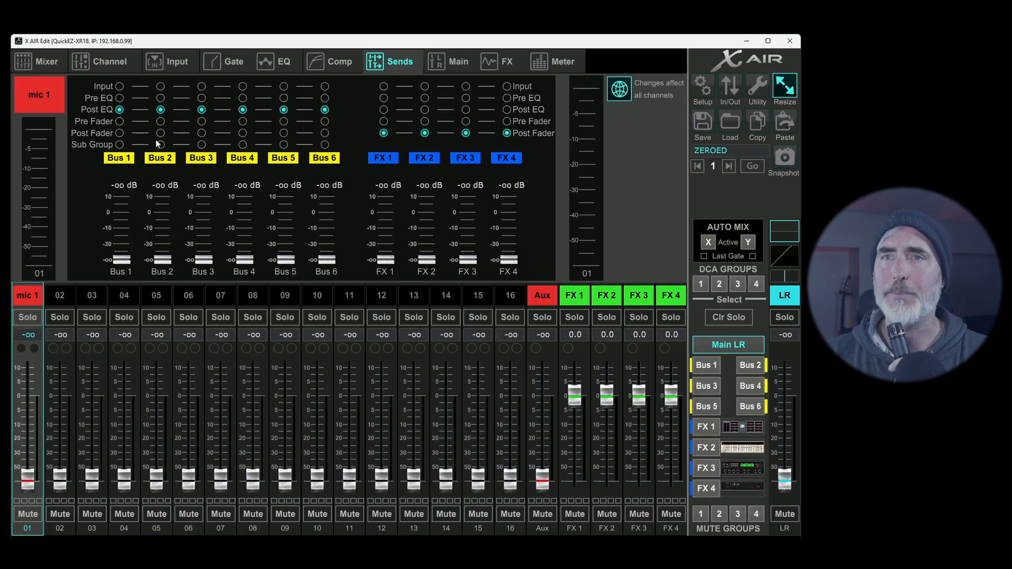
pyautogui.click(169, 61)
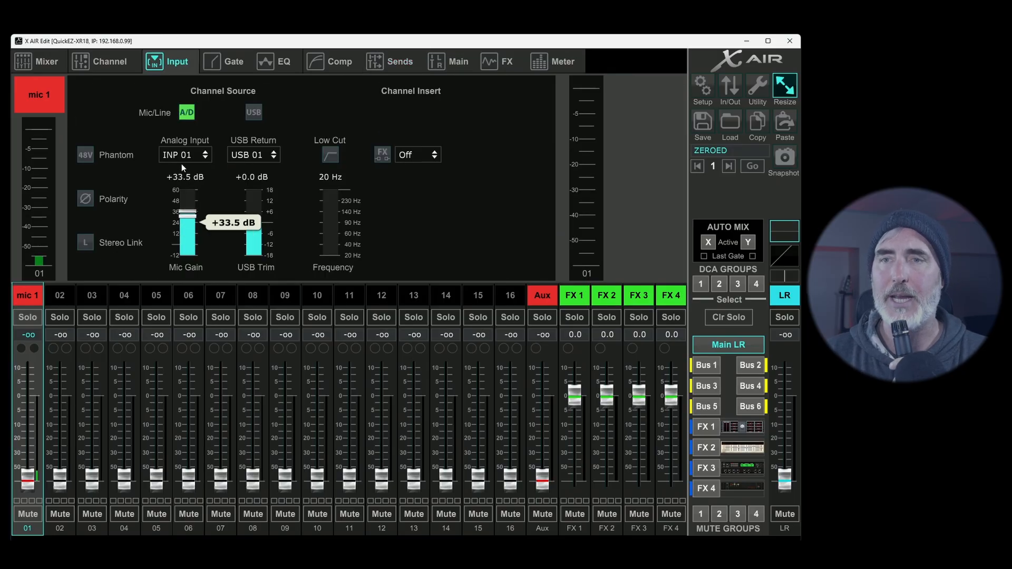
pyautogui.click(390, 61)
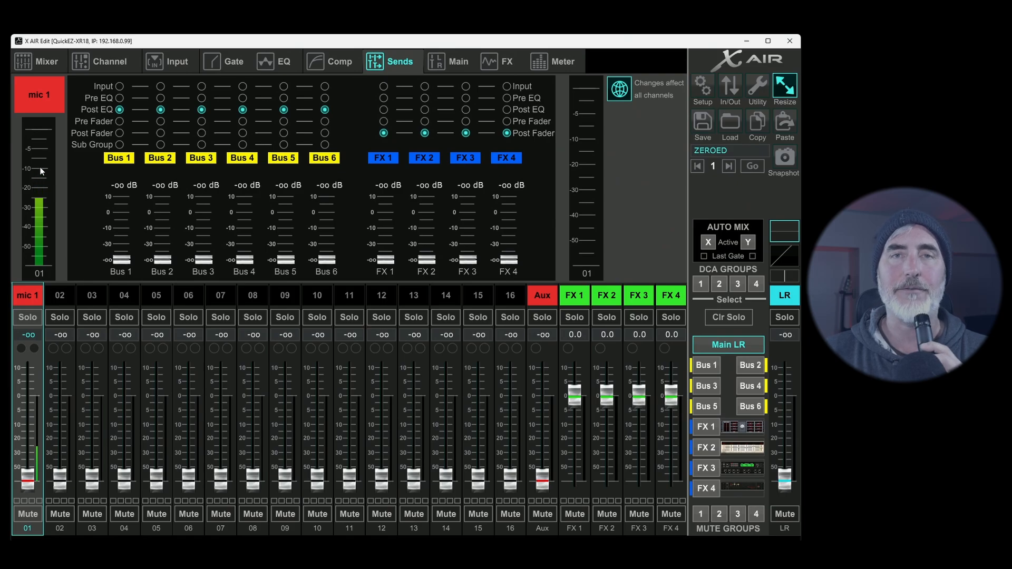
pyautogui.moveTo(41, 187)
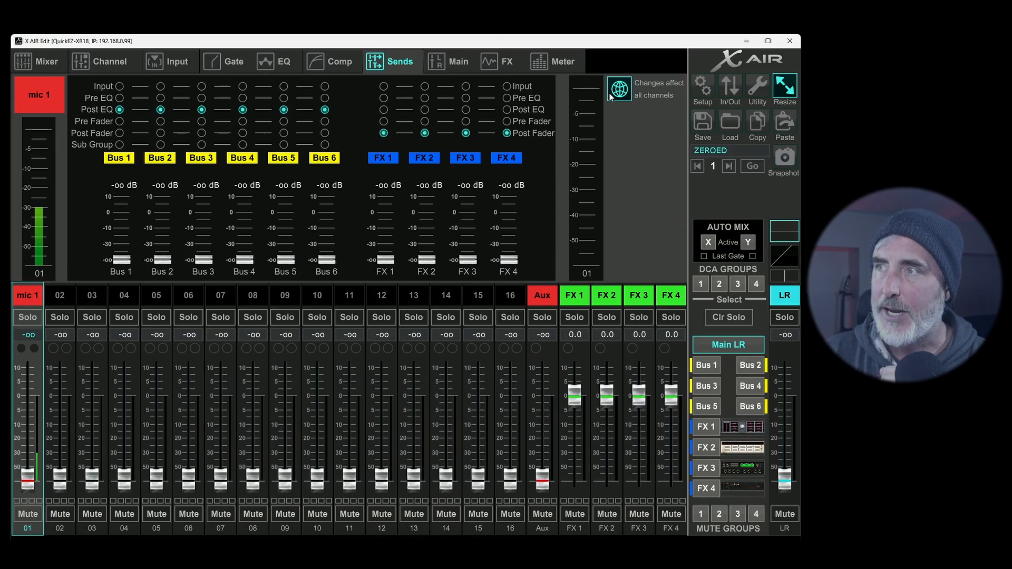
pyautogui.moveTo(619, 90)
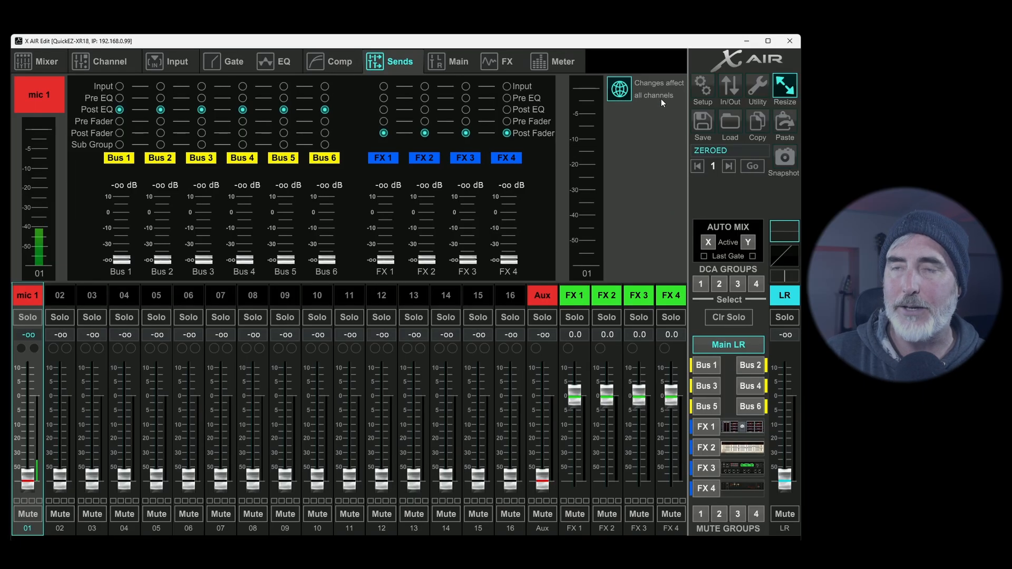
# - Set the globe toggle so tap changes affect only the selected channel
pyautogui.click(618, 88)
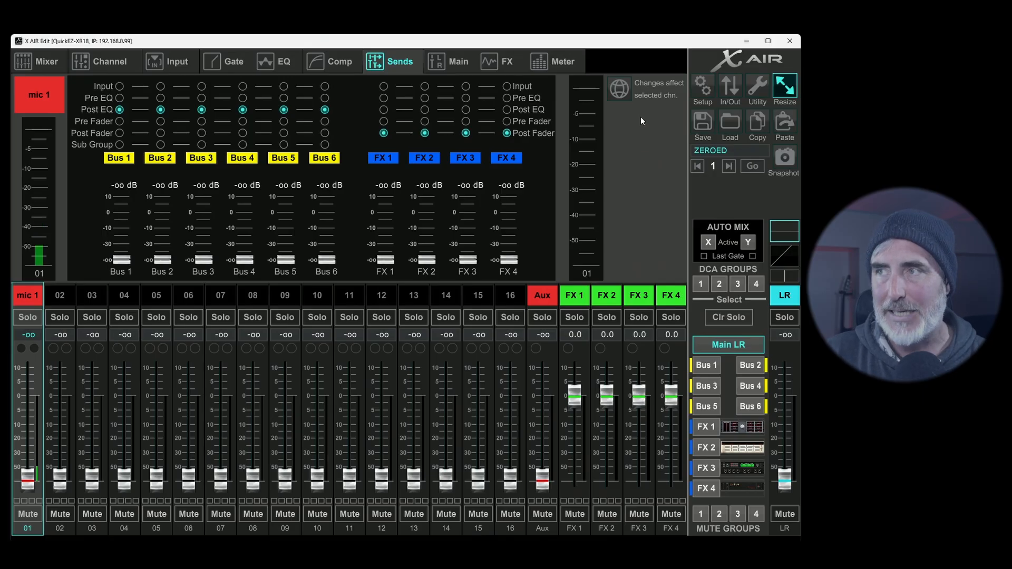
# - With changes affecting all channels, tap Bus 1 sends pre-fader and Bus 2 sends at input
pyautogui.click(618, 89)
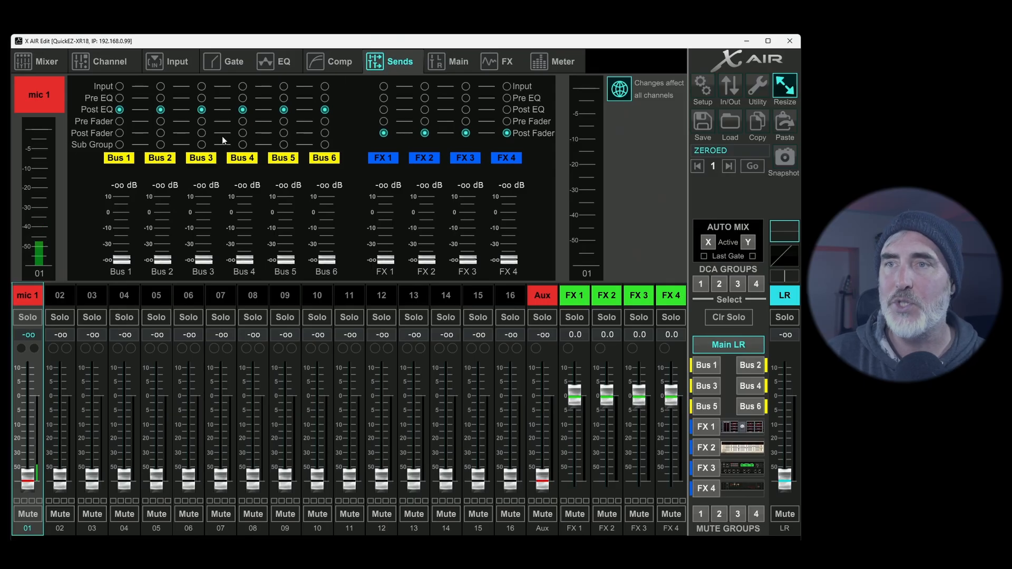
pyautogui.moveTo(212, 91)
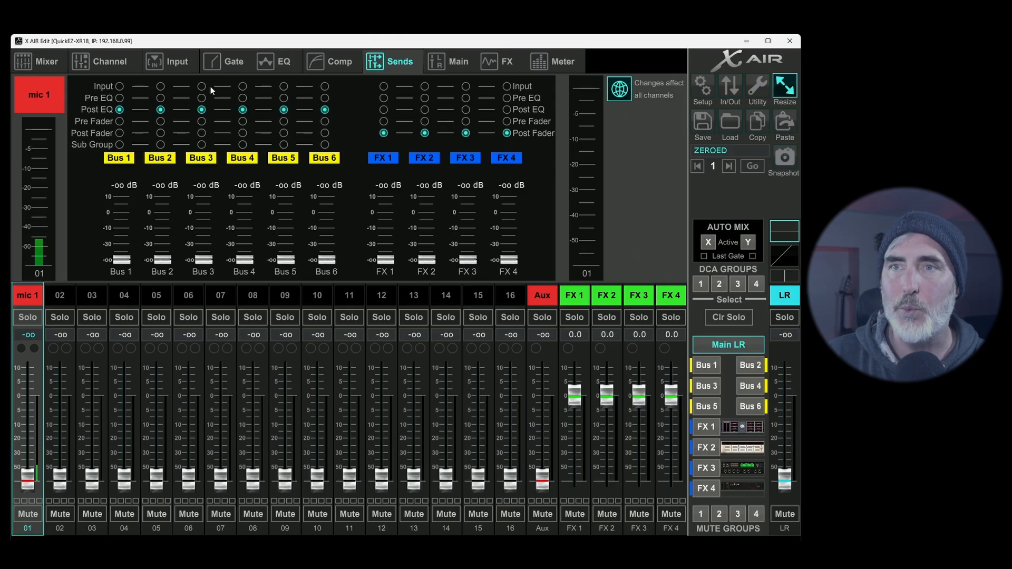
pyautogui.moveTo(444, 277)
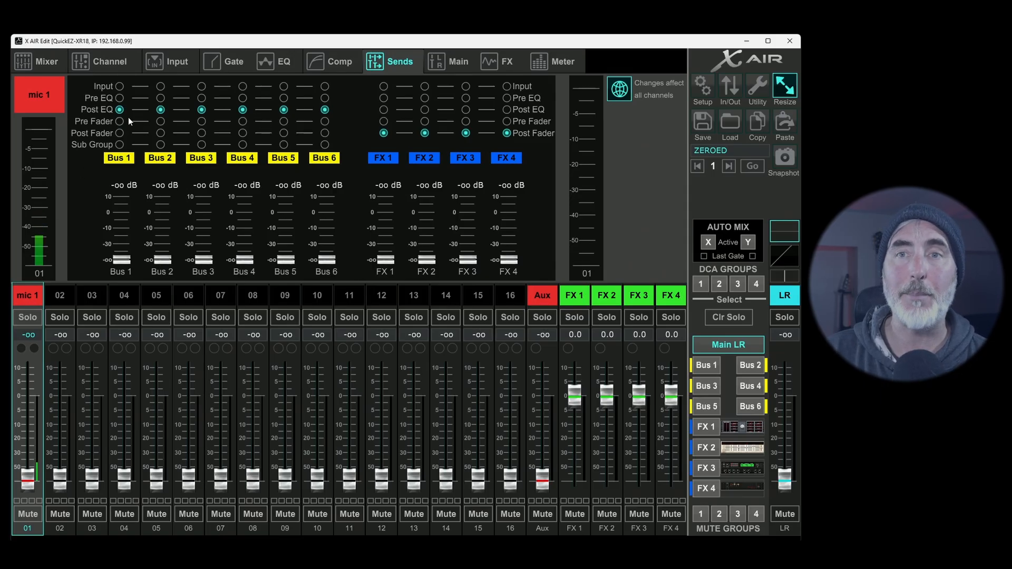
pyautogui.click(119, 121)
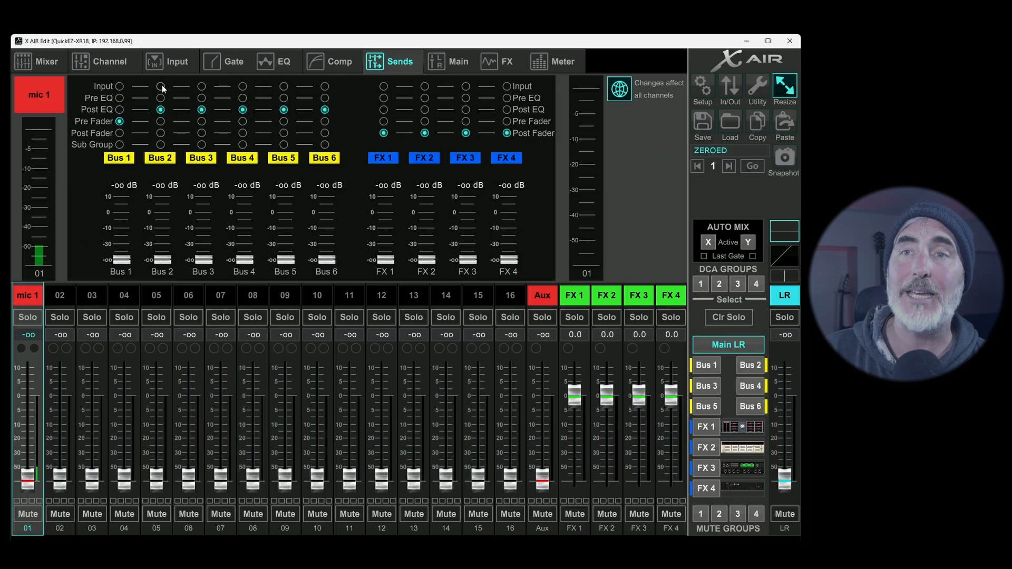
pyautogui.click(161, 85)
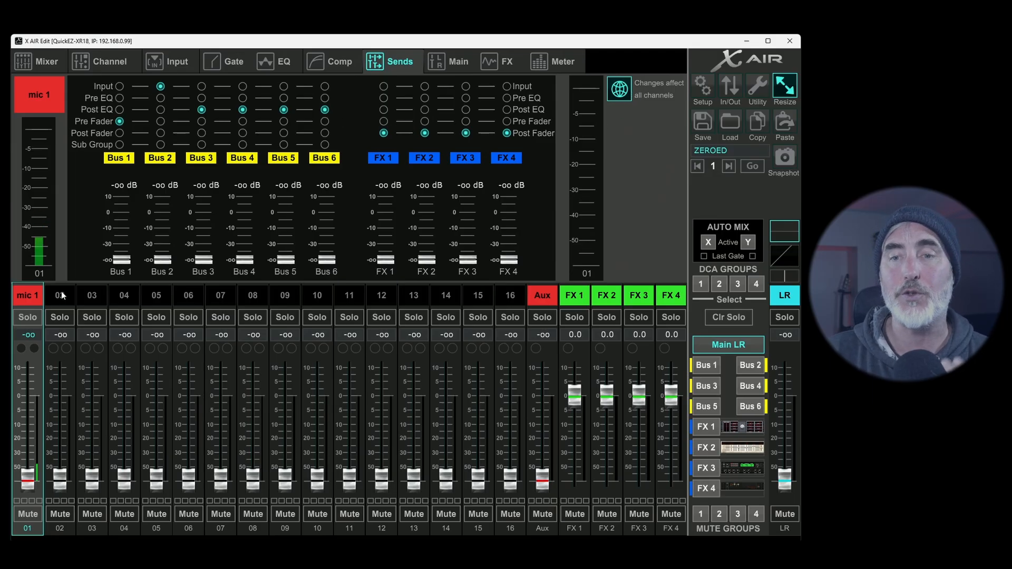
# - Verify the new tap points on channels 02 and 06
pyautogui.click(59, 295)
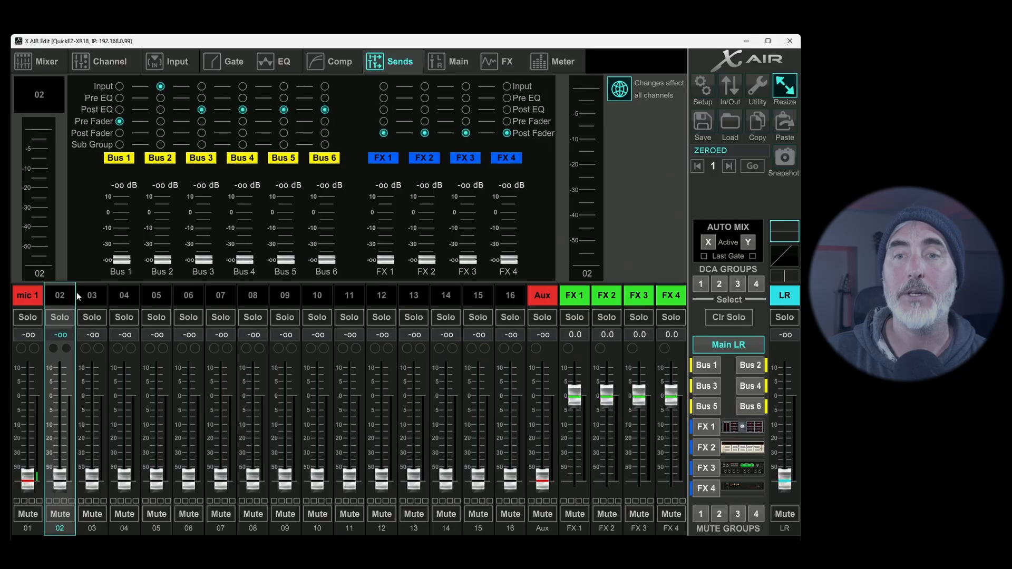
pyautogui.click(187, 296)
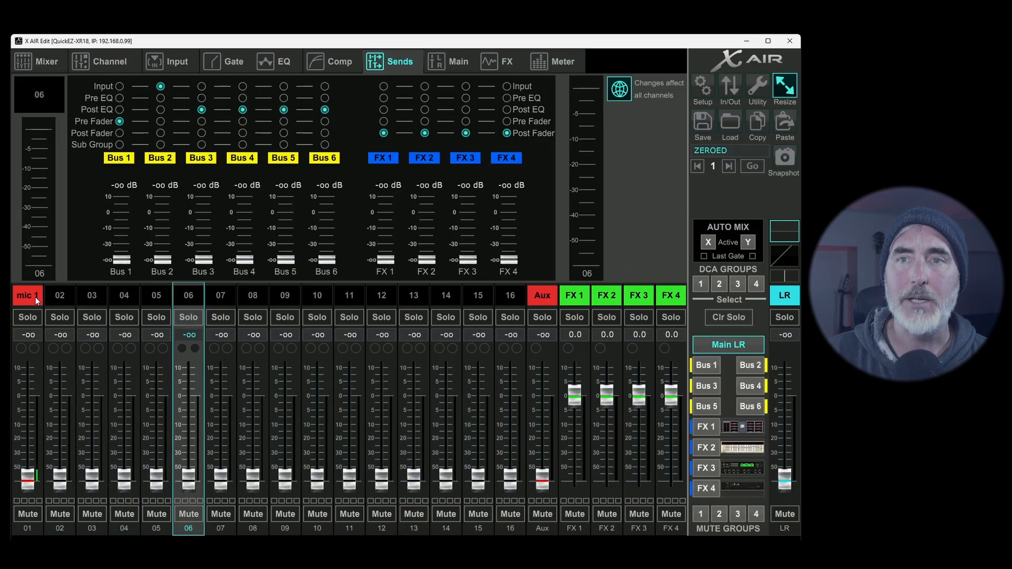
# - On mic 1, limit changes to the selected channel and tap its FX 2 send post-EQ
pyautogui.click(27, 296)
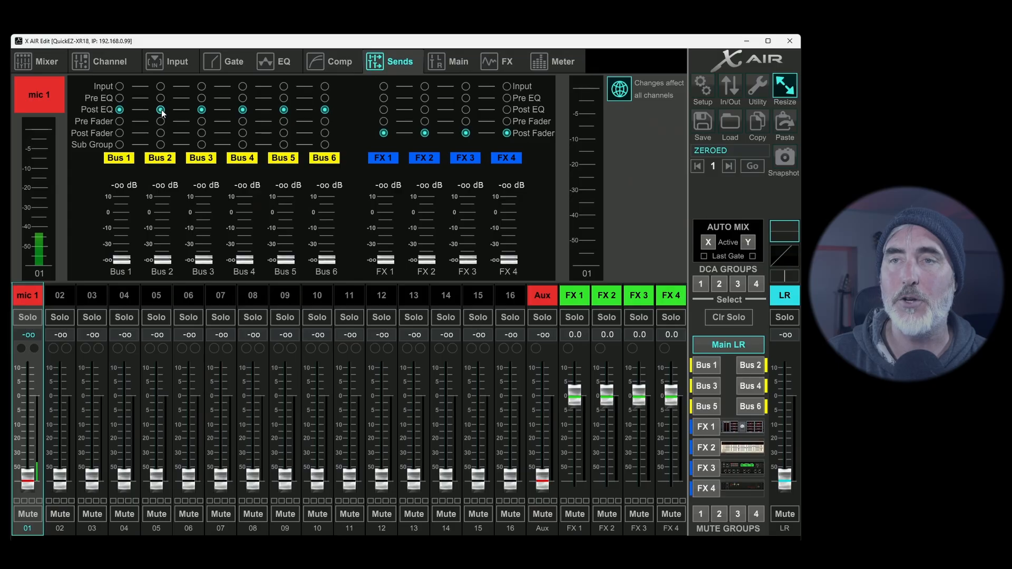
pyautogui.click(618, 89)
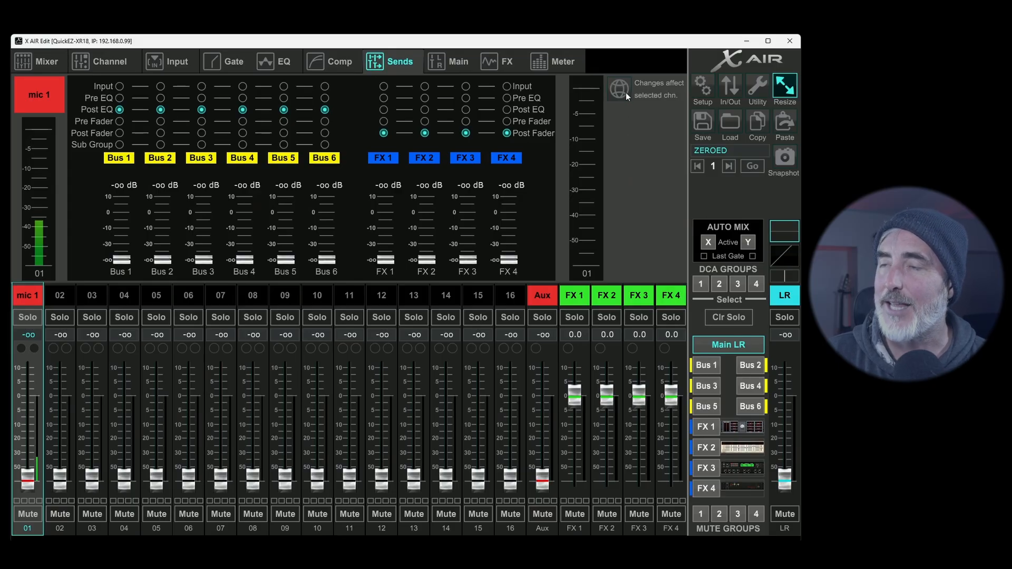
pyautogui.moveTo(428, 113)
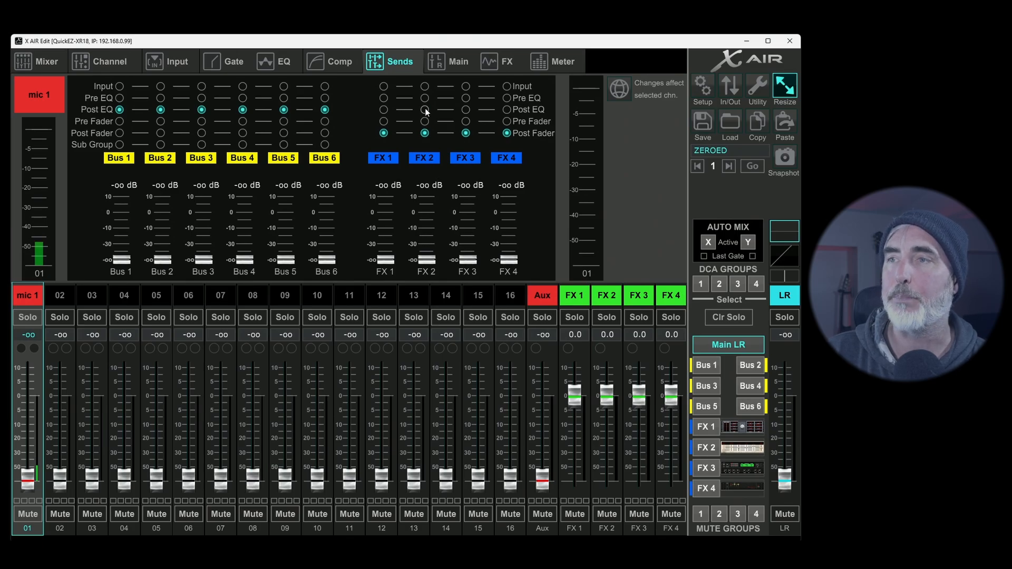
pyautogui.click(424, 109)
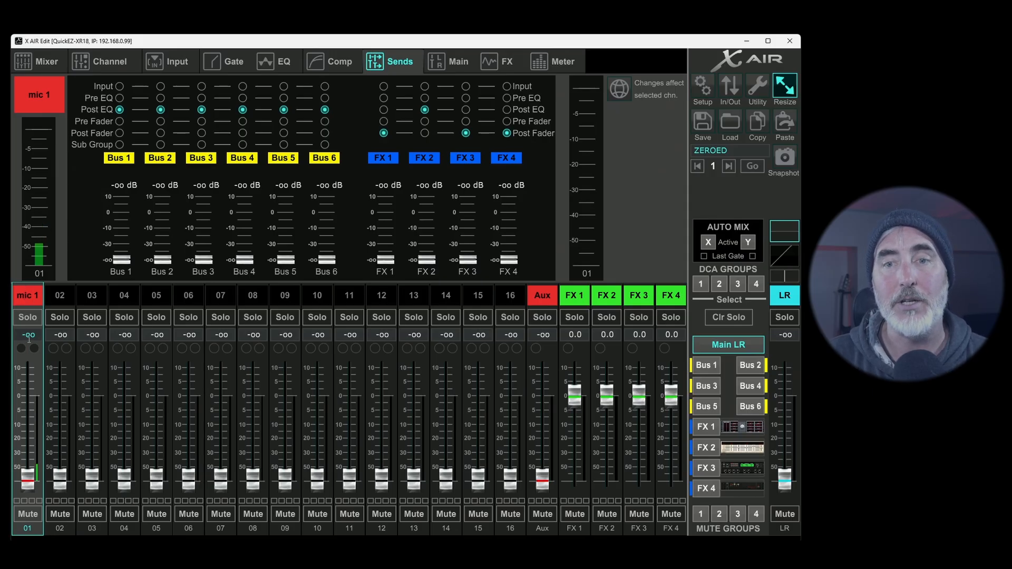
# - Compare the send tap points on channels 02, 03 and 13, then return to mic 1
pyautogui.click(60, 295)
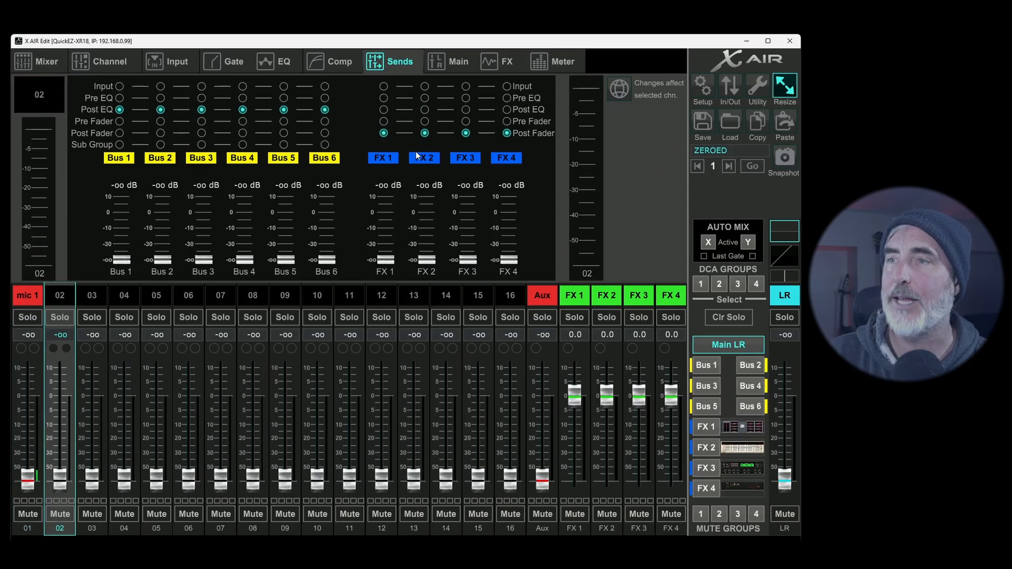
pyautogui.click(91, 295)
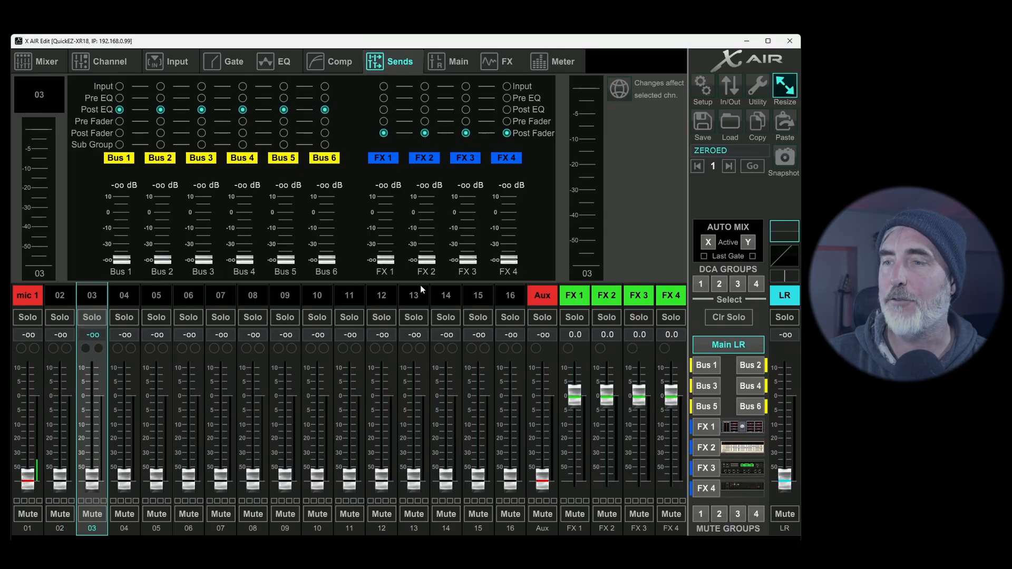
pyautogui.click(414, 295)
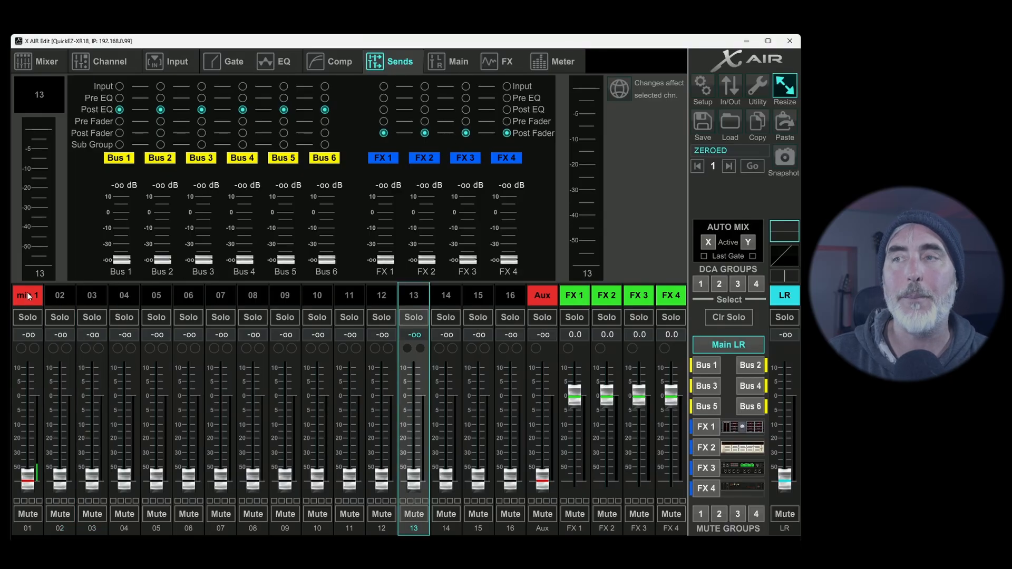
pyautogui.click(28, 296)
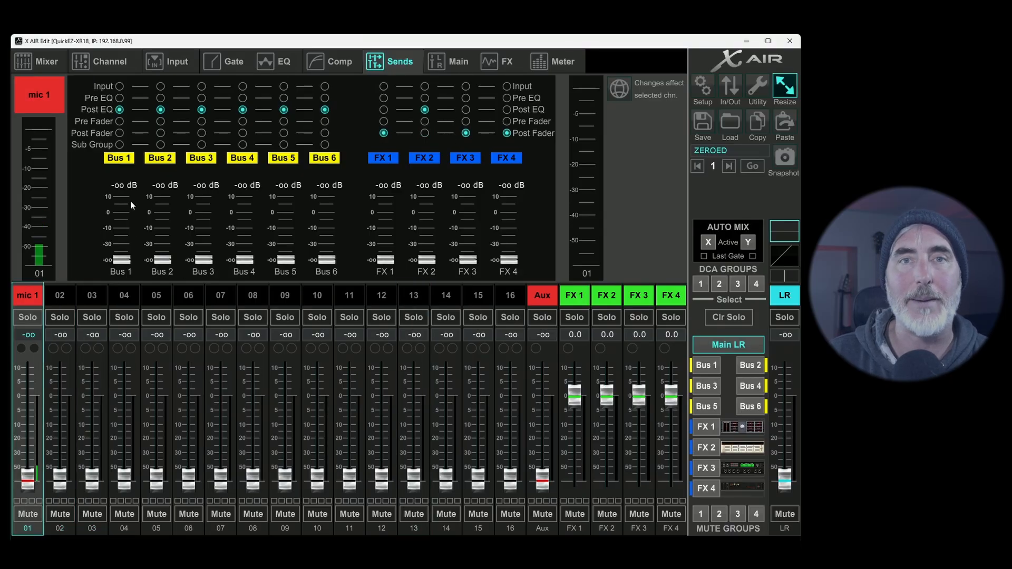
pyautogui.click(425, 109)
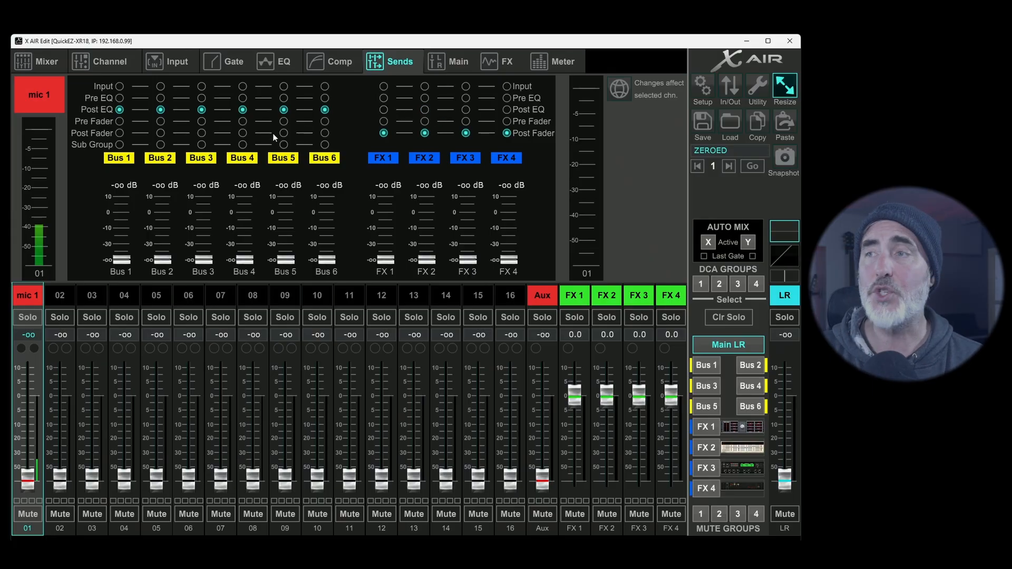
pyautogui.moveTo(147, 134)
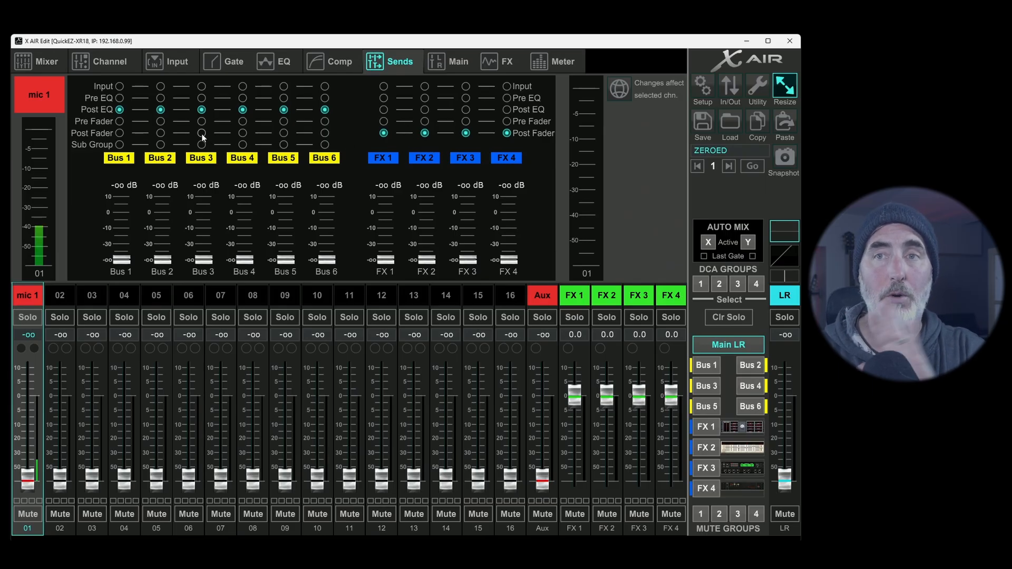
pyautogui.click(617, 89)
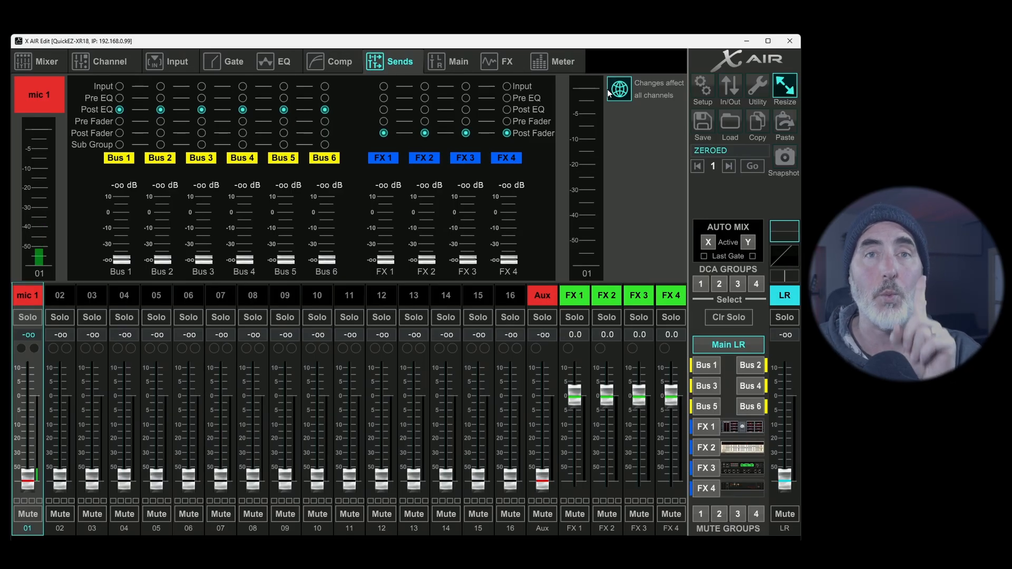
pyautogui.click(618, 89)
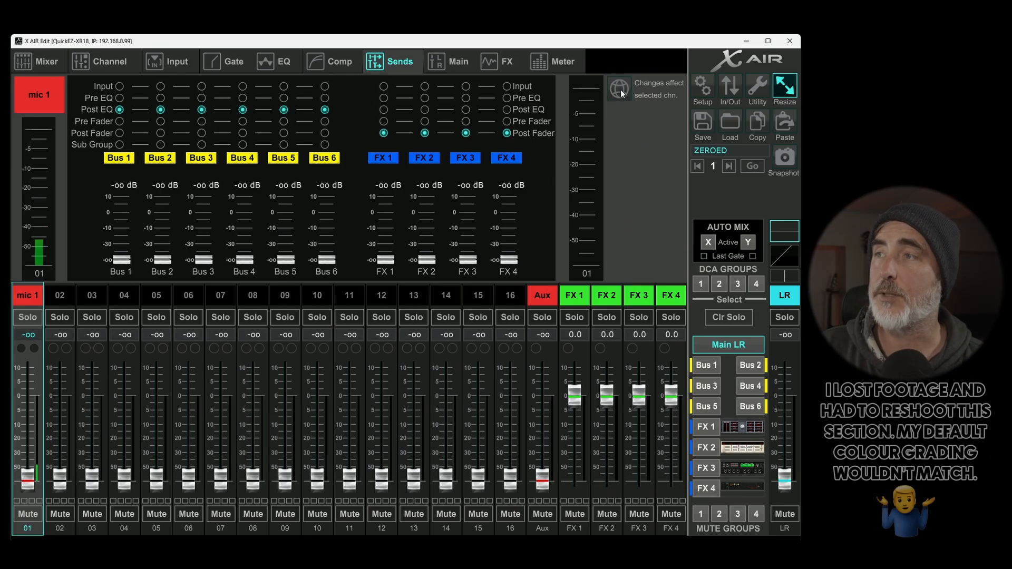
# - With changes affecting all channels, tap Bus 1 at input, then set it back to post-EQ
pyautogui.click(618, 88)
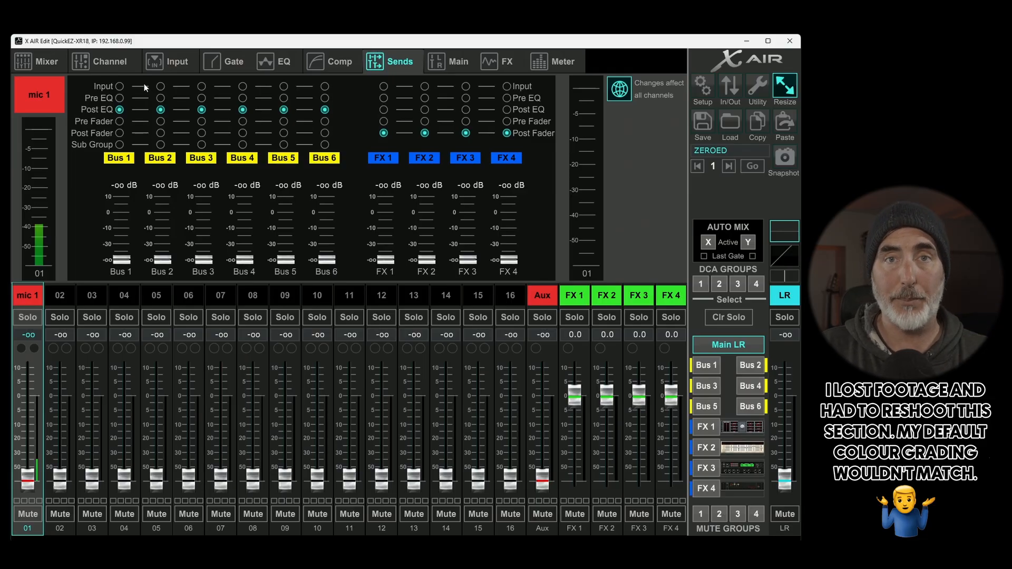
pyautogui.moveTo(122, 86)
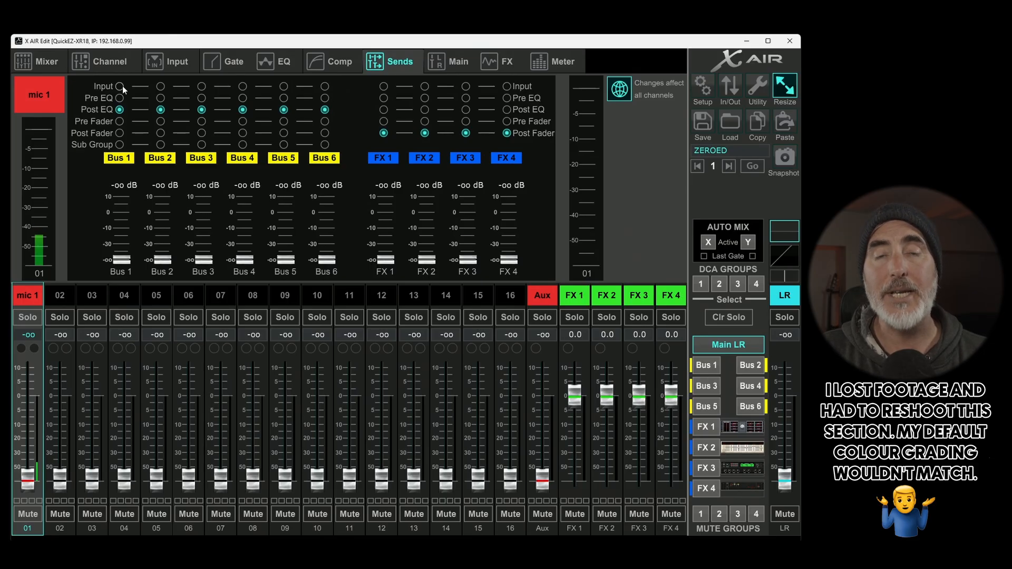
pyautogui.moveTo(97, 116)
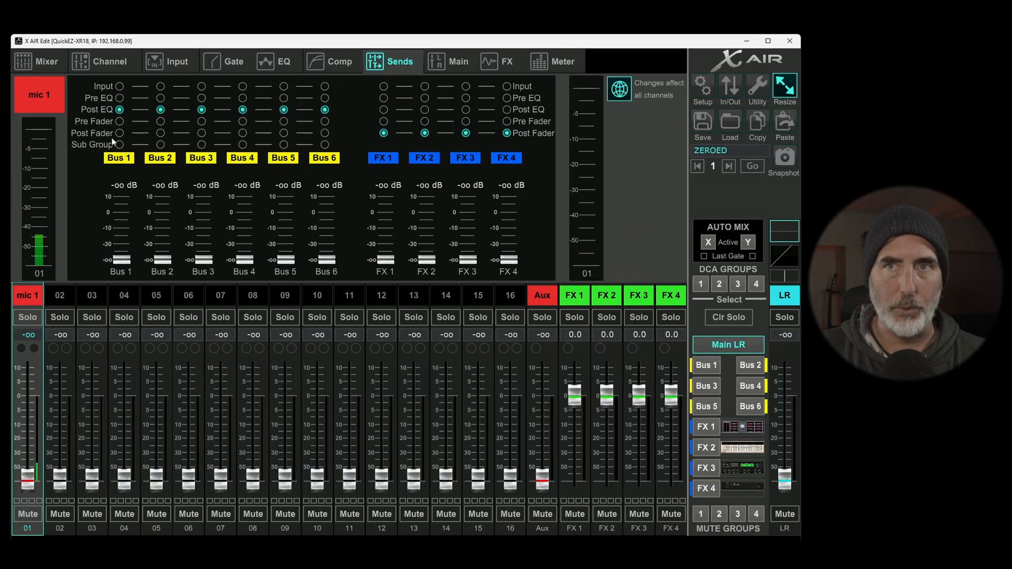
pyautogui.click(119, 86)
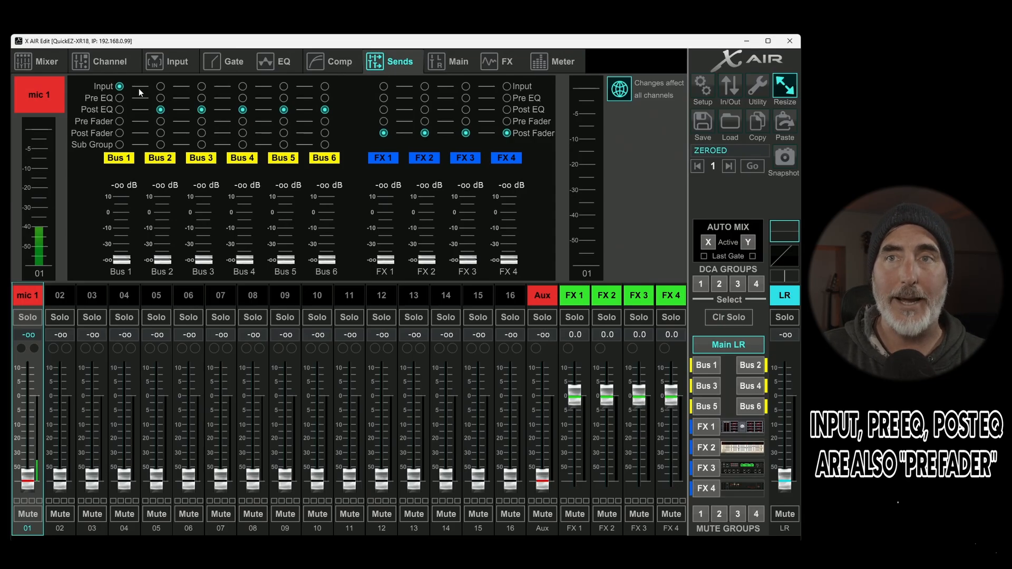
pyautogui.click(119, 98)
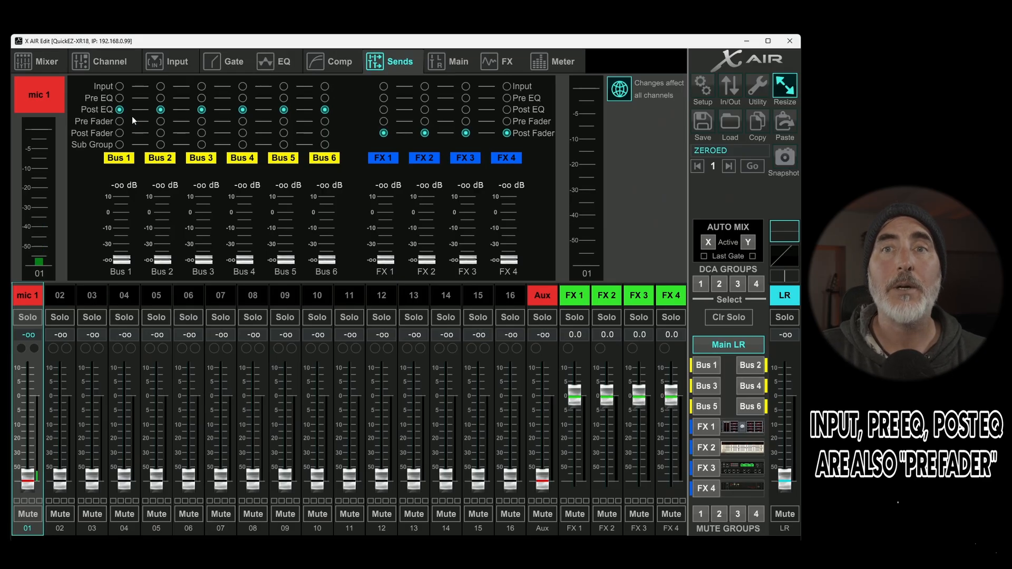
# - Tap Bus 1 pre-fader and compare the Bus 1 mix with Main LR on the faders
pyautogui.click(119, 122)
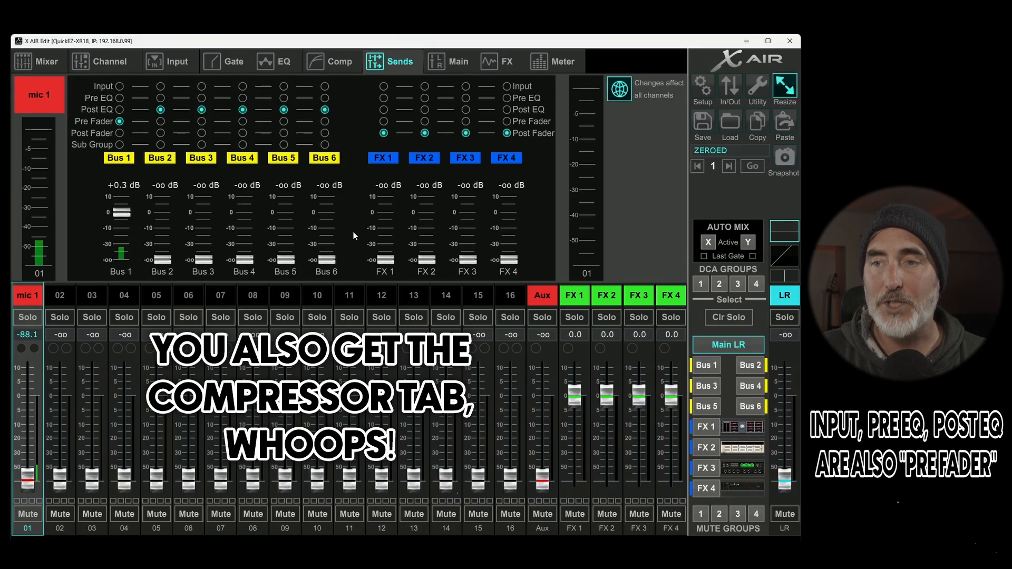
pyautogui.click(706, 365)
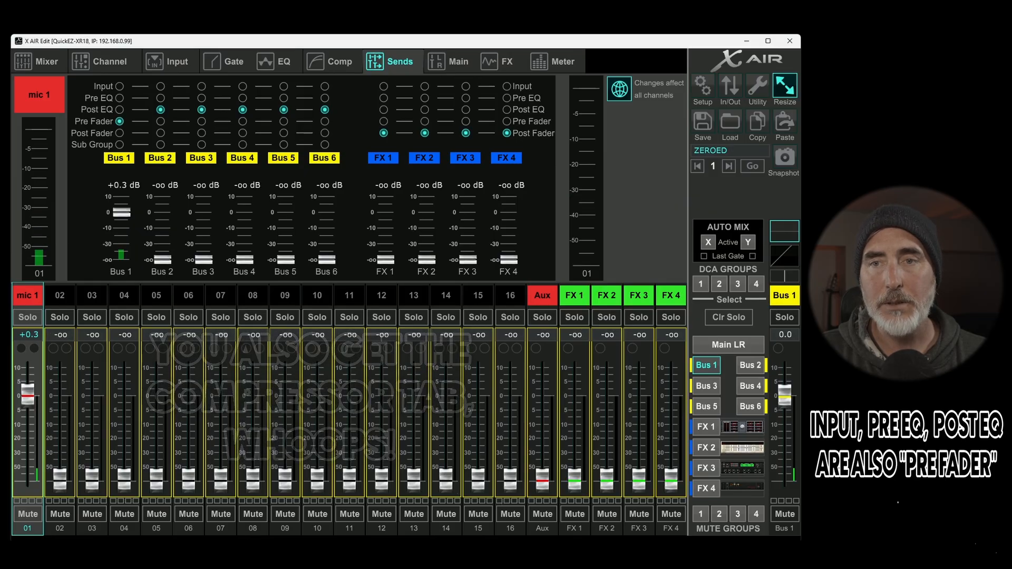
pyautogui.click(729, 344)
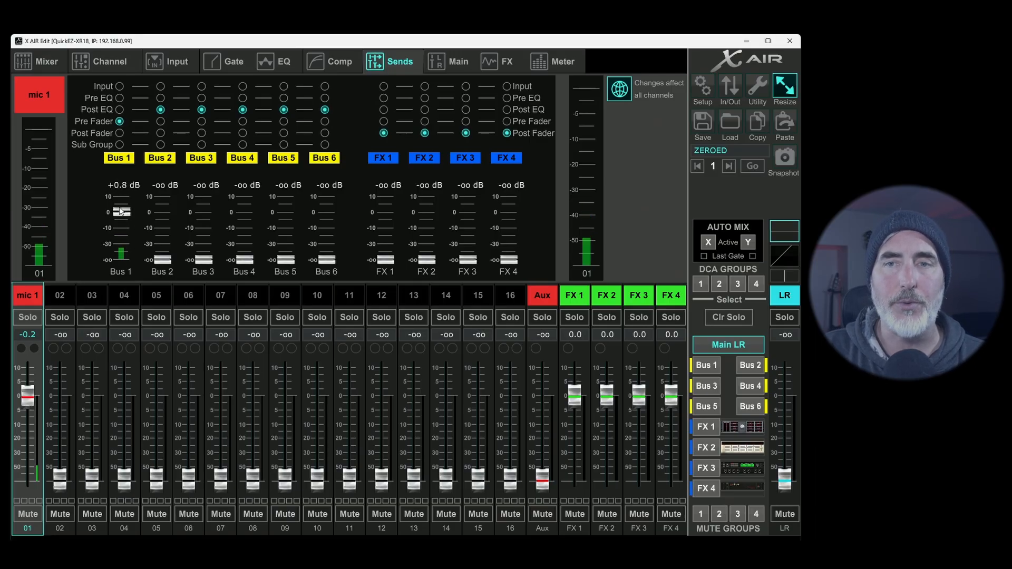
pyautogui.click(705, 365)
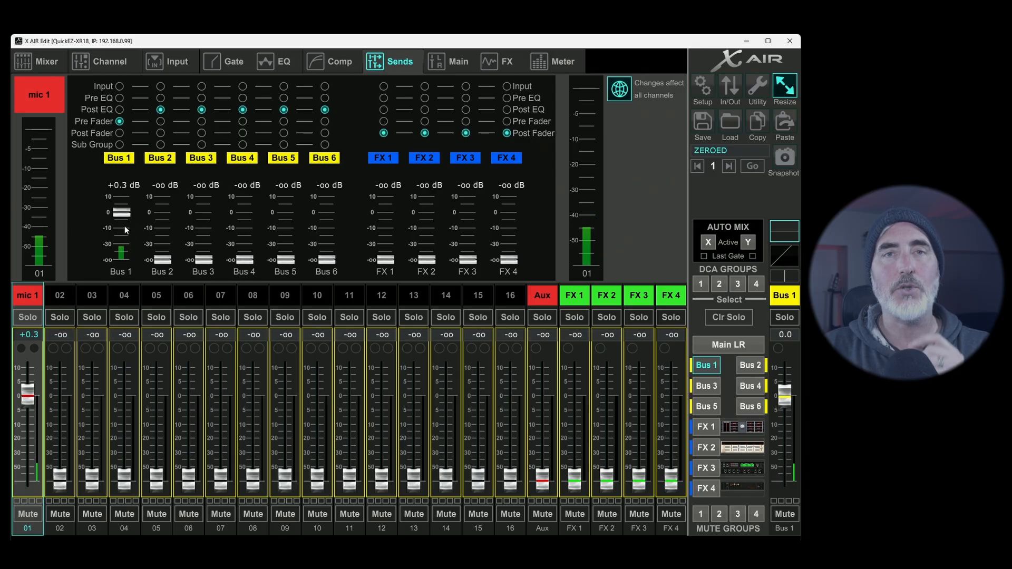
pyautogui.moveTo(132, 223)
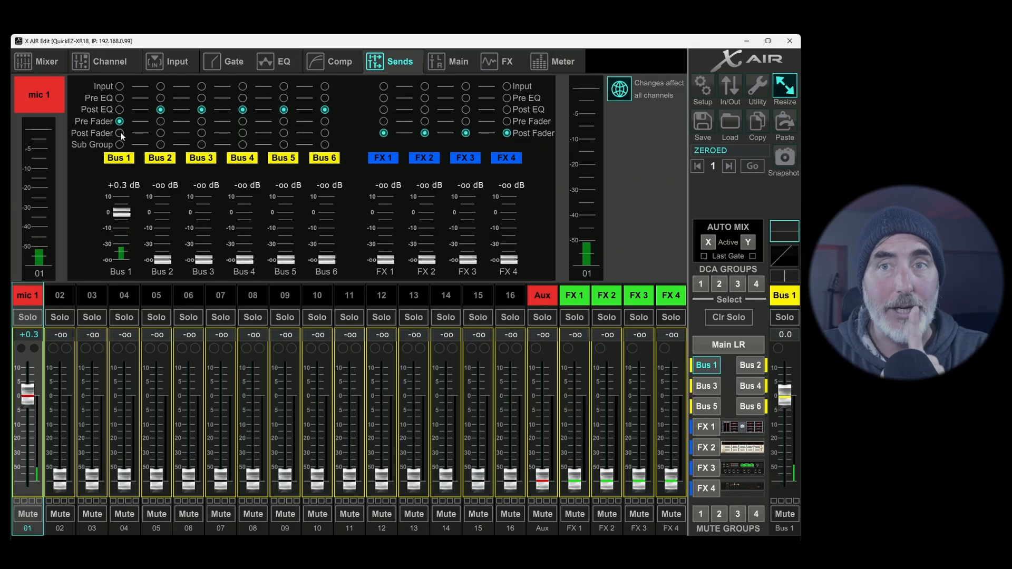
# - Tap Bus 1 post-fader, return to Main LR and show mic 1's input settings
pyautogui.click(120, 133)
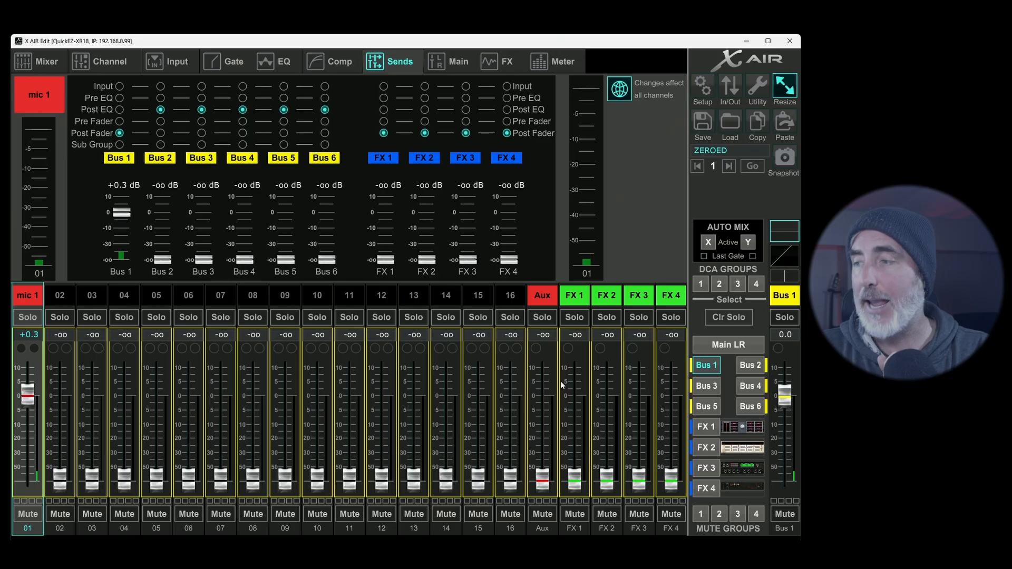
pyautogui.click(727, 345)
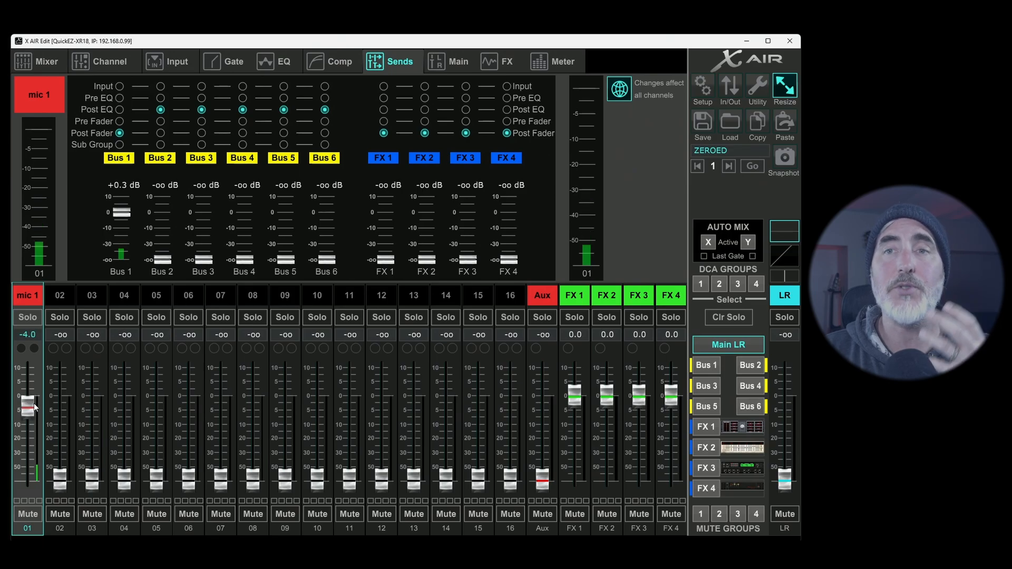
pyautogui.click(169, 61)
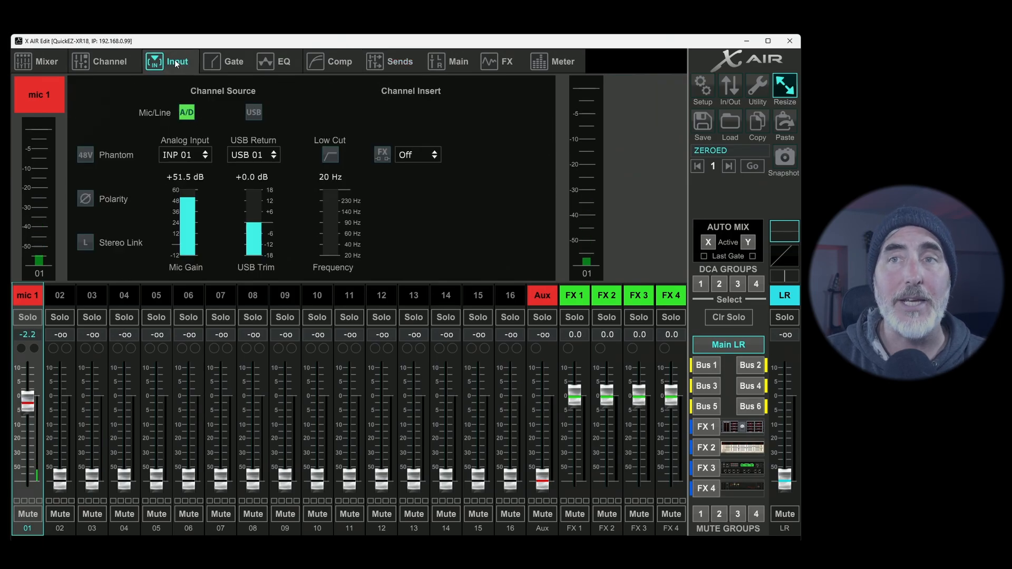
# - Return to mic 1's Sends page
pyautogui.click(390, 62)
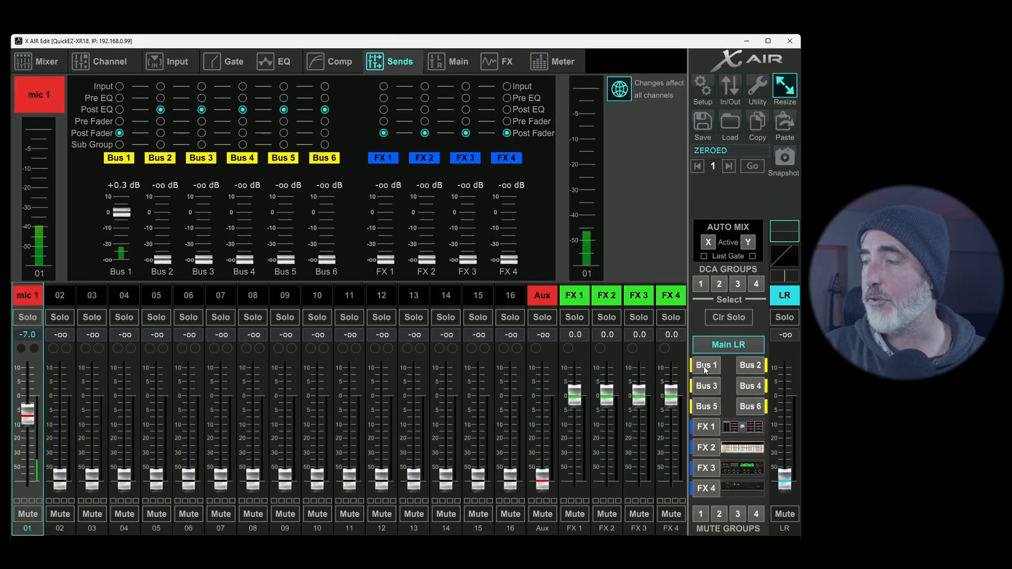
# - Compare the Bus 5, Bus 1 and Main LR mixes on the faders, then tap Bus 1 as a subgroup
pyautogui.click(705, 407)
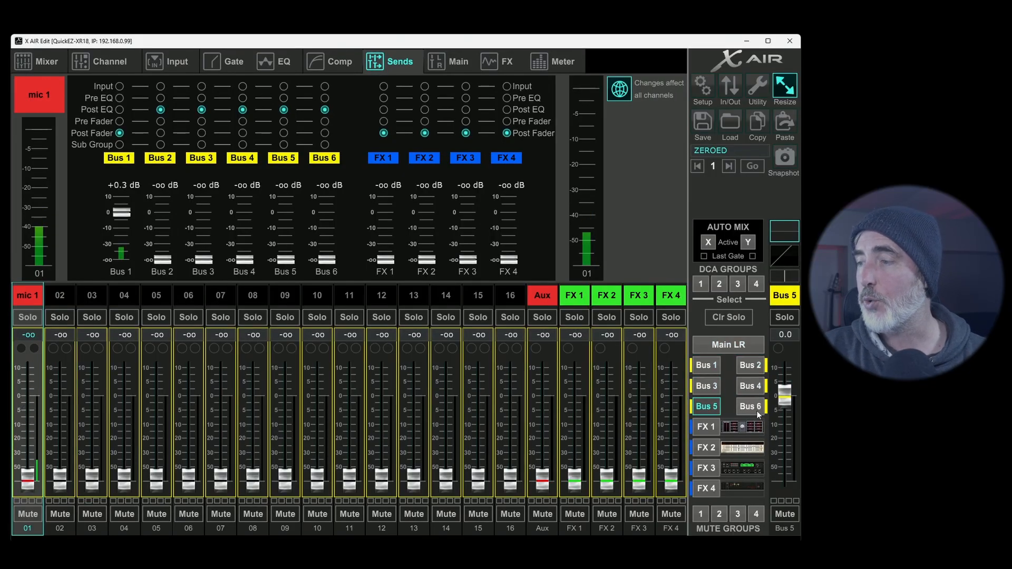
pyautogui.click(728, 345)
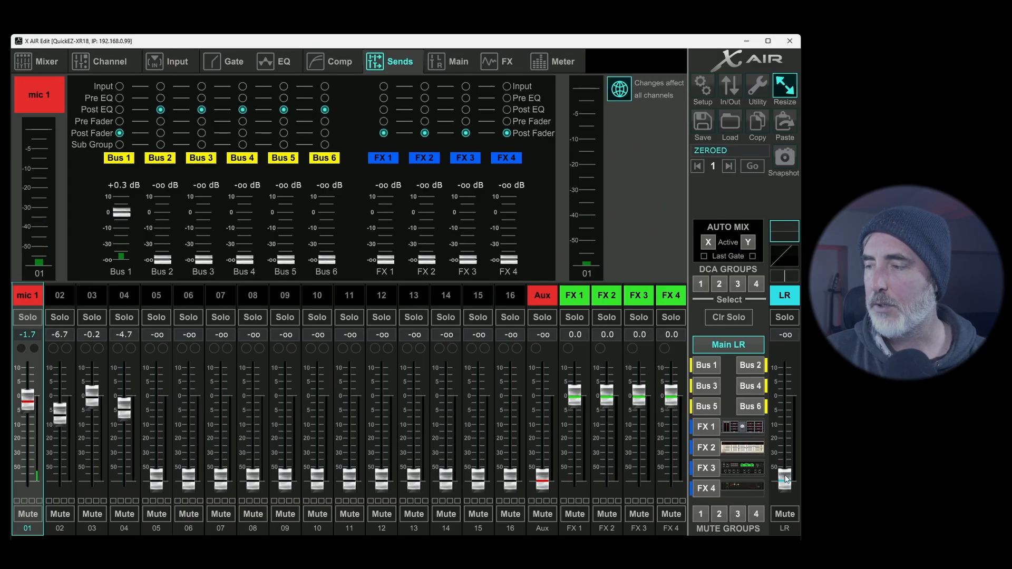
pyautogui.click(706, 365)
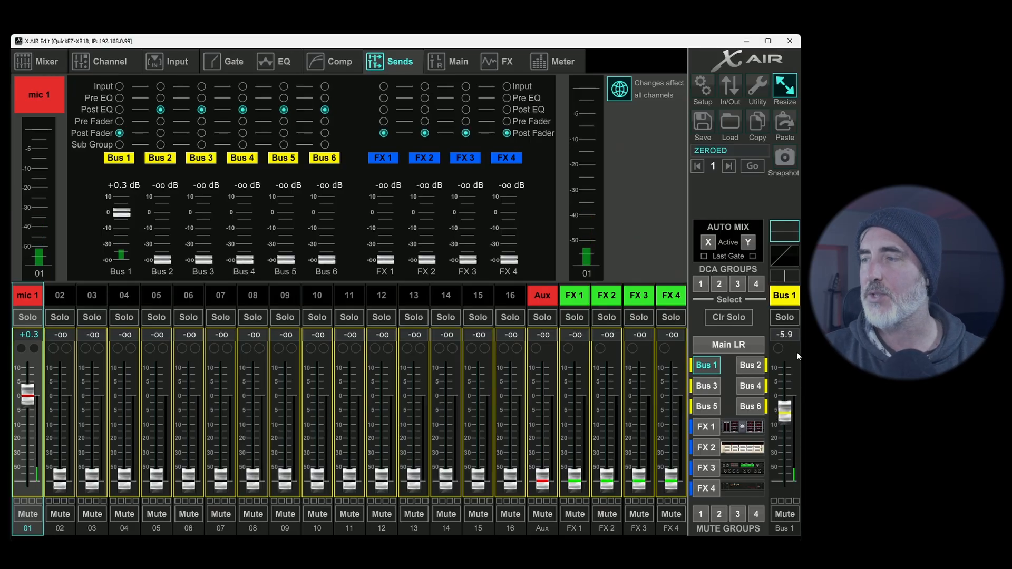
pyautogui.click(729, 344)
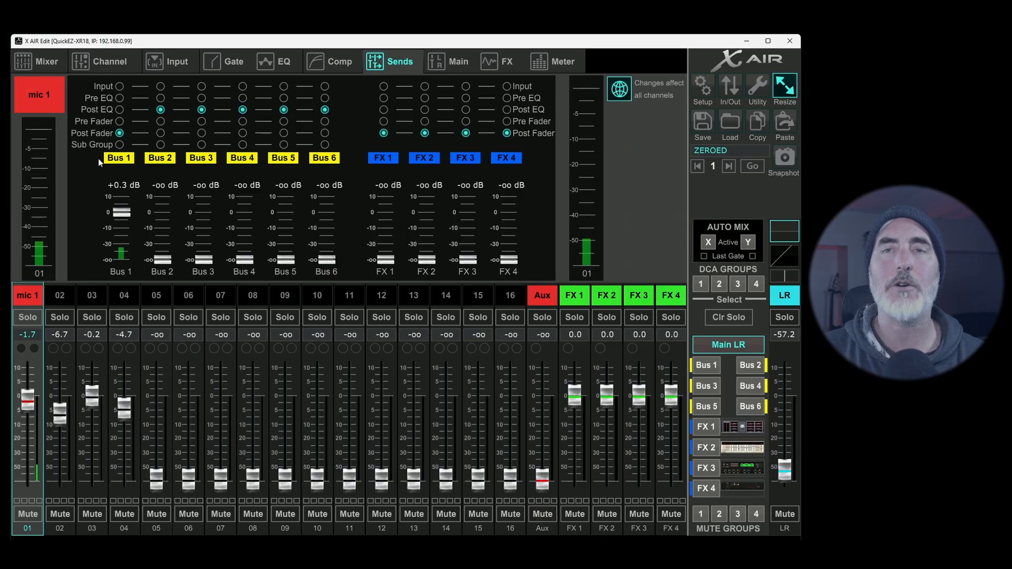
pyautogui.click(119, 144)
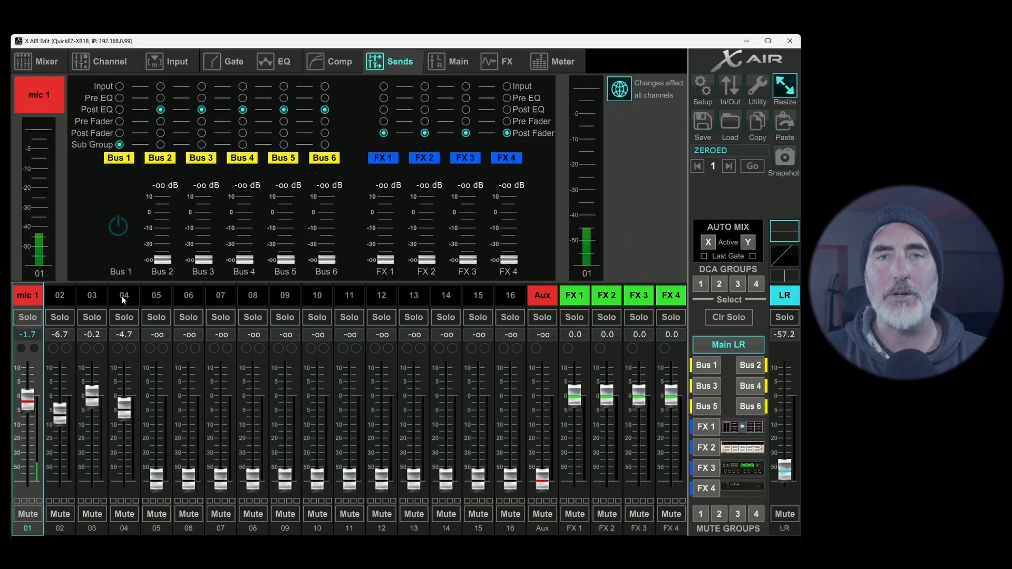
pyautogui.moveTo(108, 217)
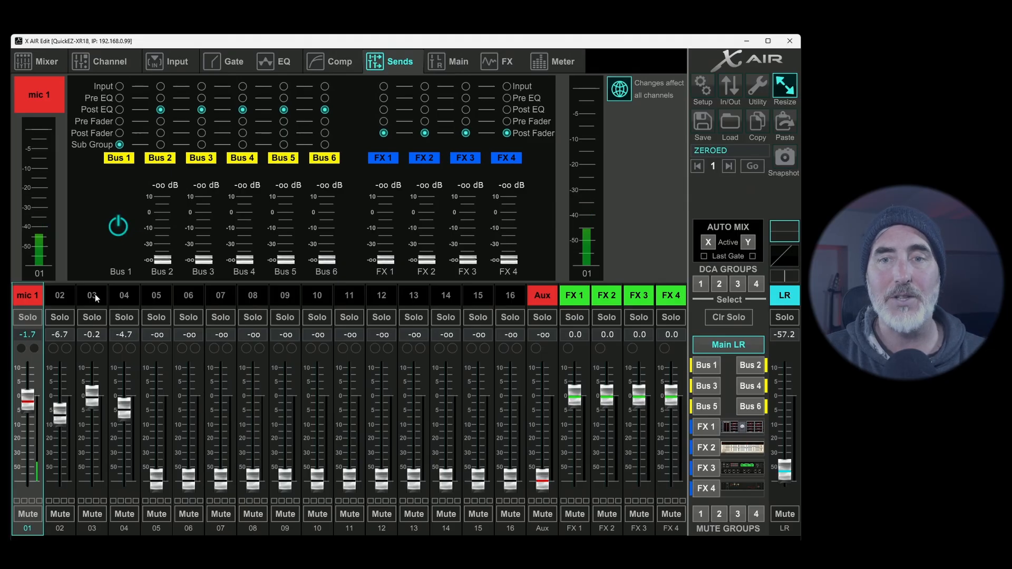
# - Check the send routing of channels 03 and 04, then show the Mixer overview
pyautogui.click(91, 295)
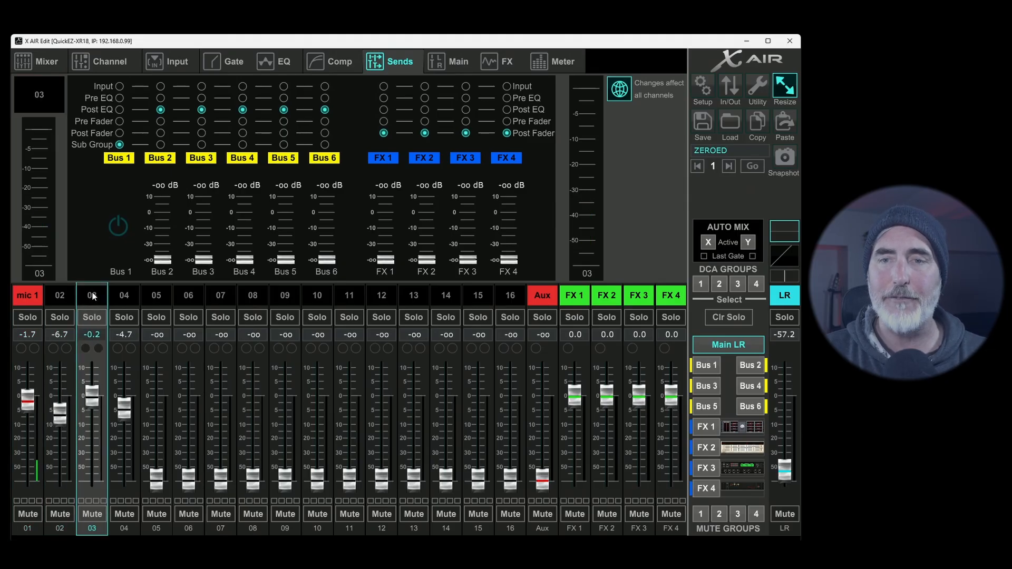
pyautogui.click(124, 296)
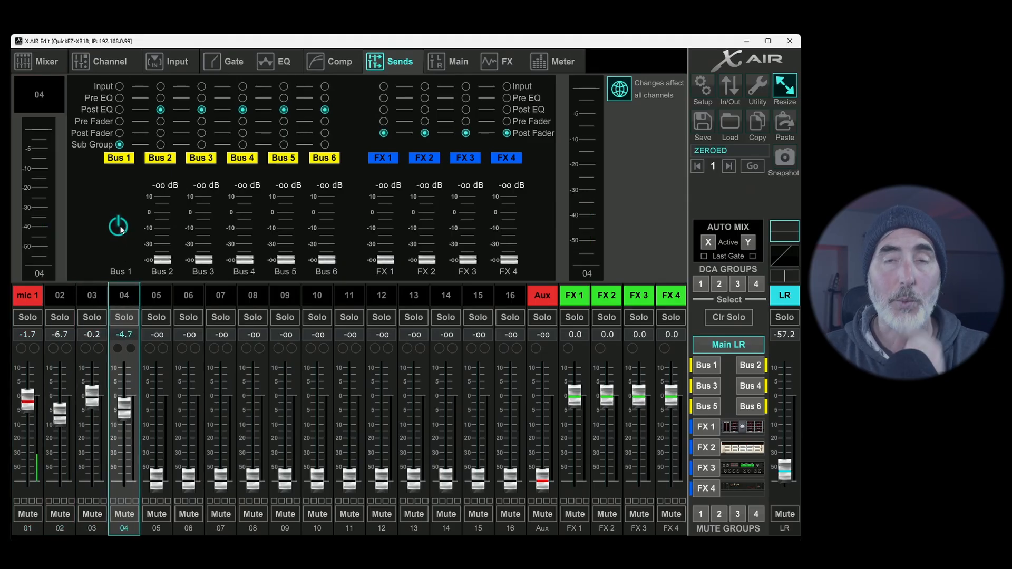
pyautogui.click(36, 61)
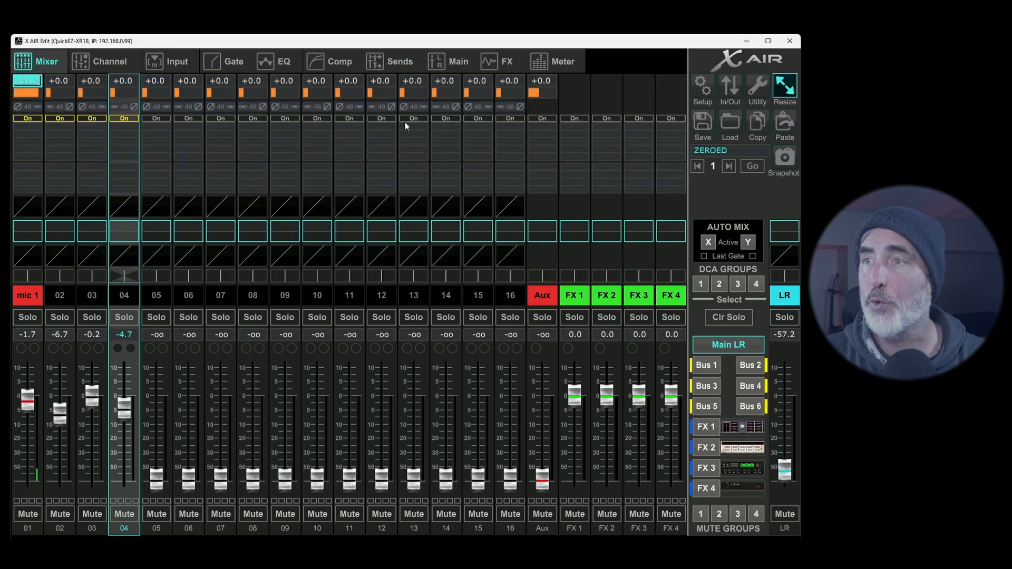
pyautogui.moveTo(364, 125)
pyautogui.write('+51.5')
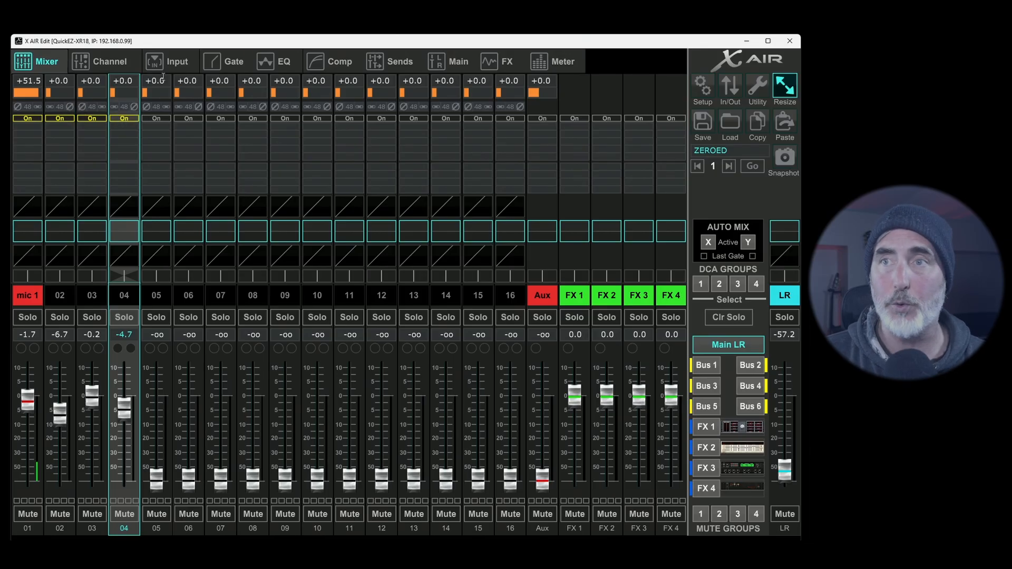
# - Return to channel 04's bus and FX send routing page
pyautogui.click(390, 61)
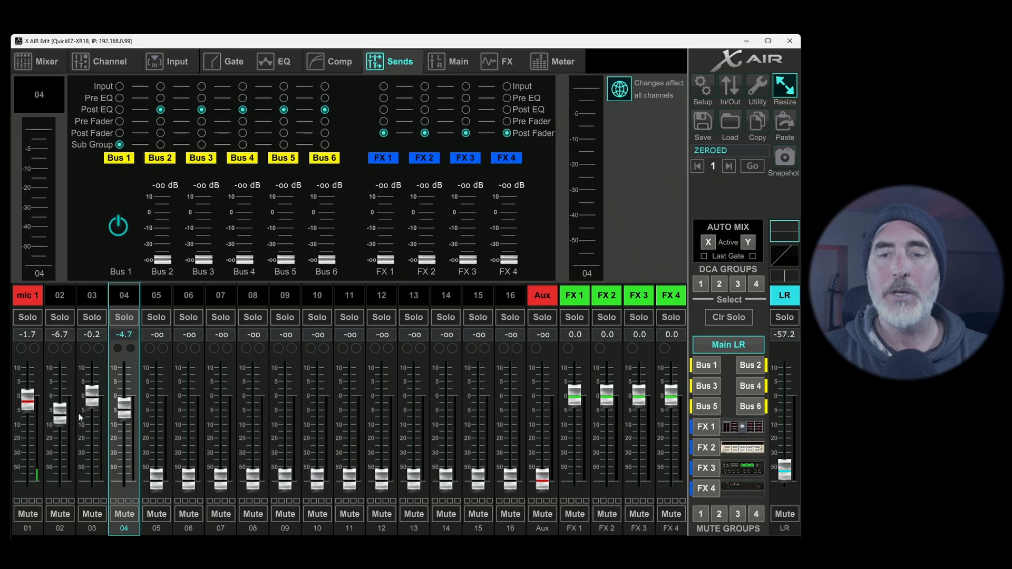
pyautogui.moveTo(241, 401)
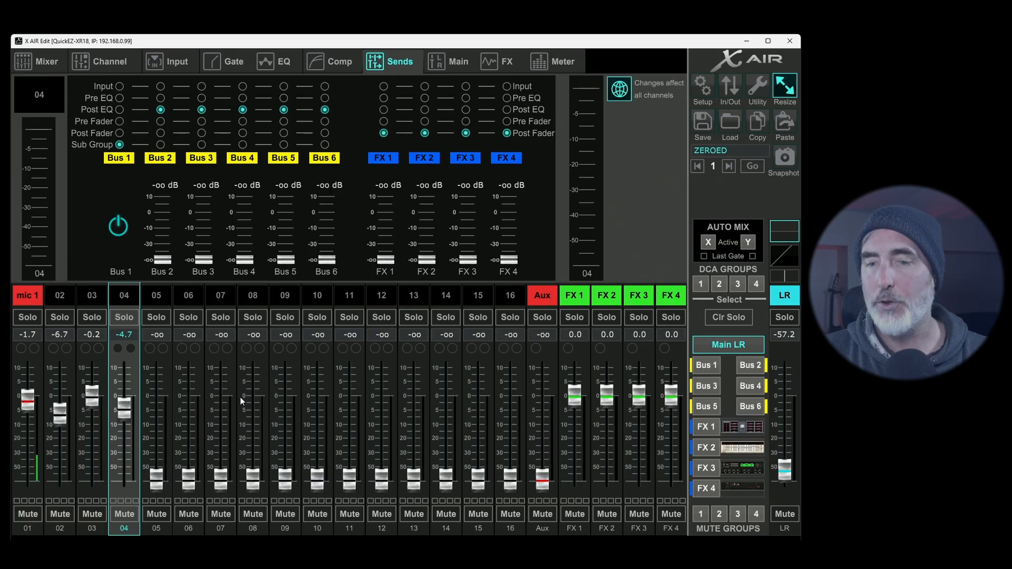
pyautogui.moveTo(75, 397)
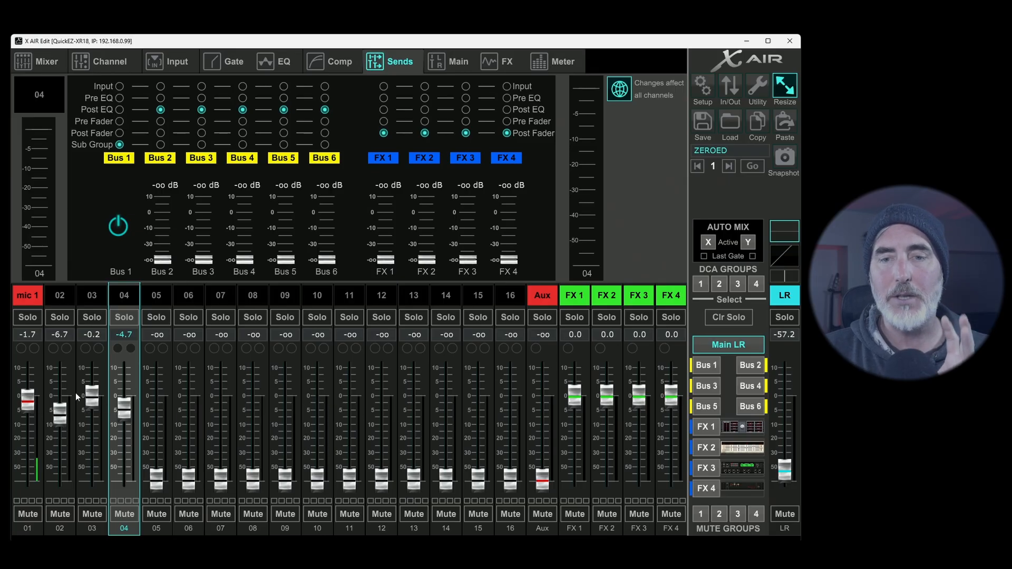
pyautogui.moveTo(77, 407)
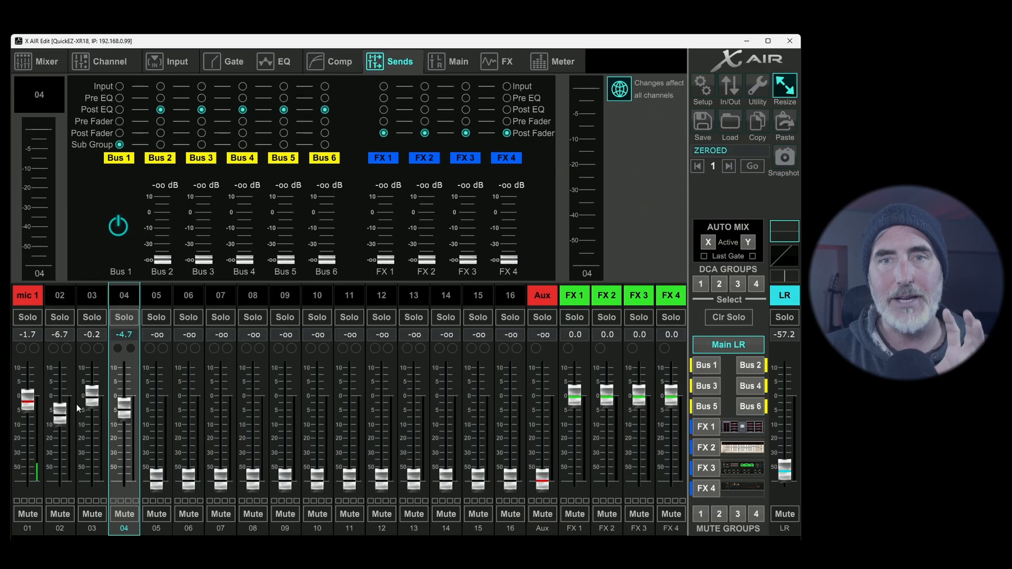
# - Show Bus 1's send page listing every channel's Sub Group tap point feeding it
pyautogui.click(705, 365)
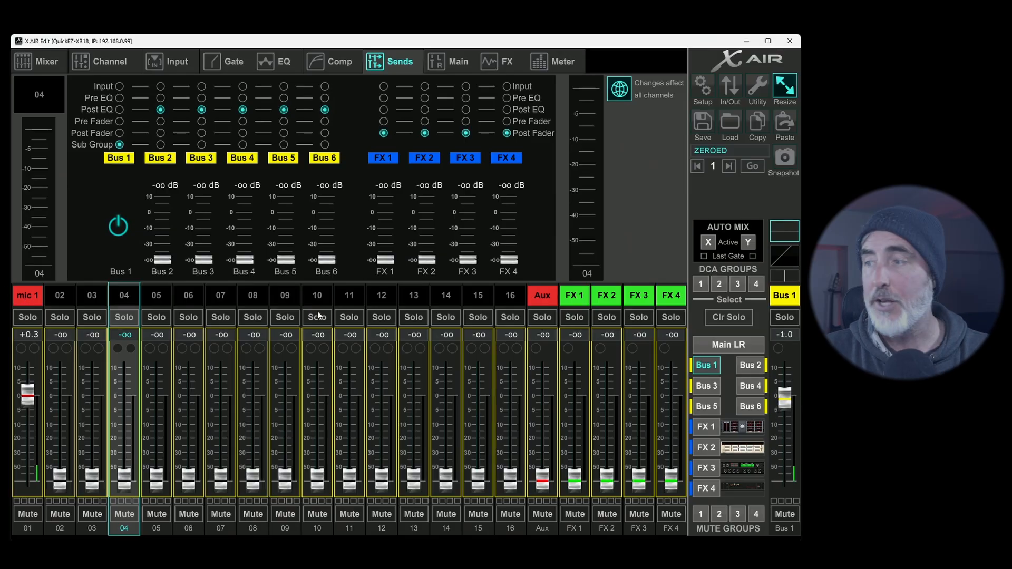
pyautogui.click(28, 295)
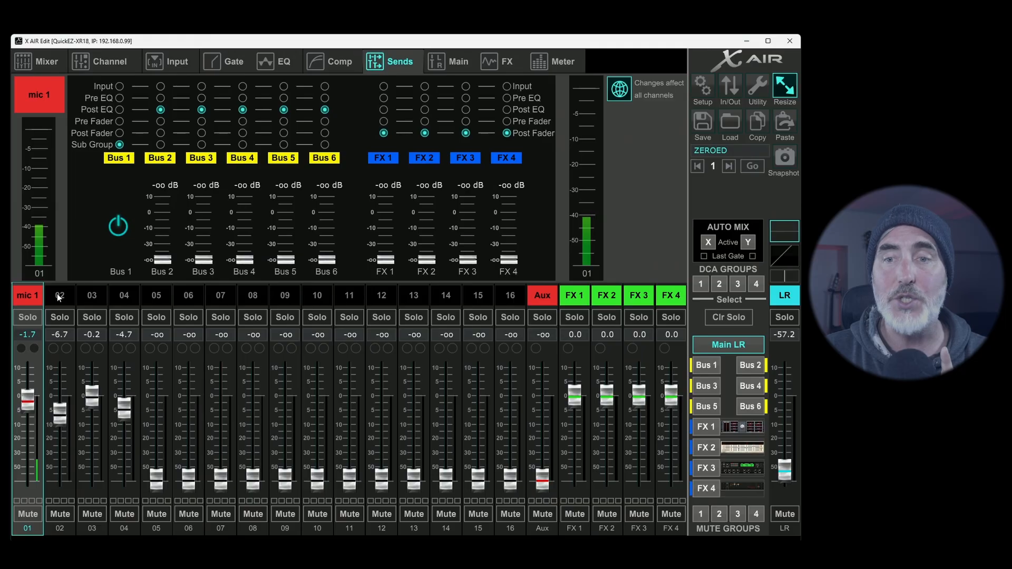
pyautogui.click(705, 366)
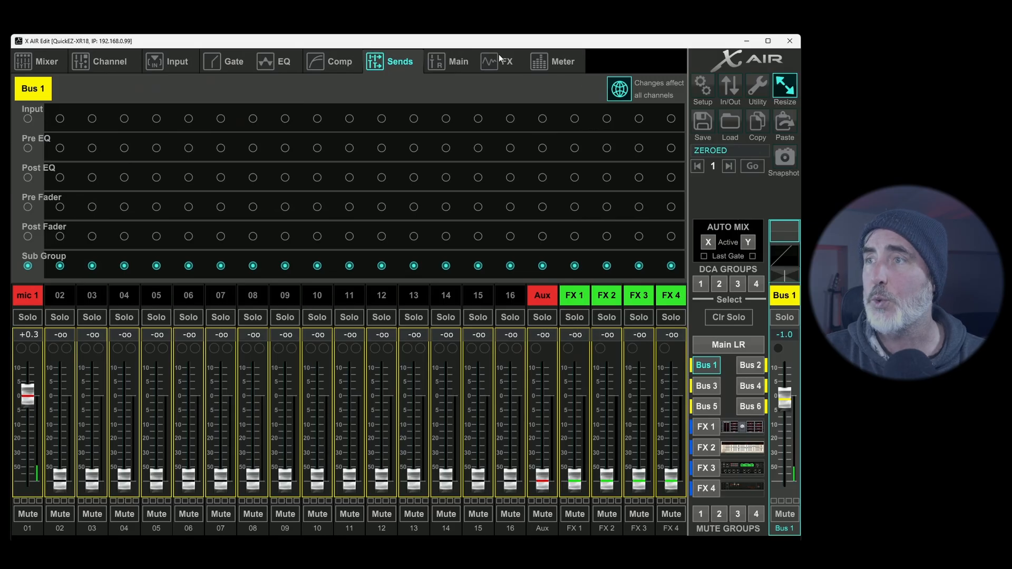
# - Assign Bus 1 to the Main LR stereo output on its main page
pyautogui.click(458, 61)
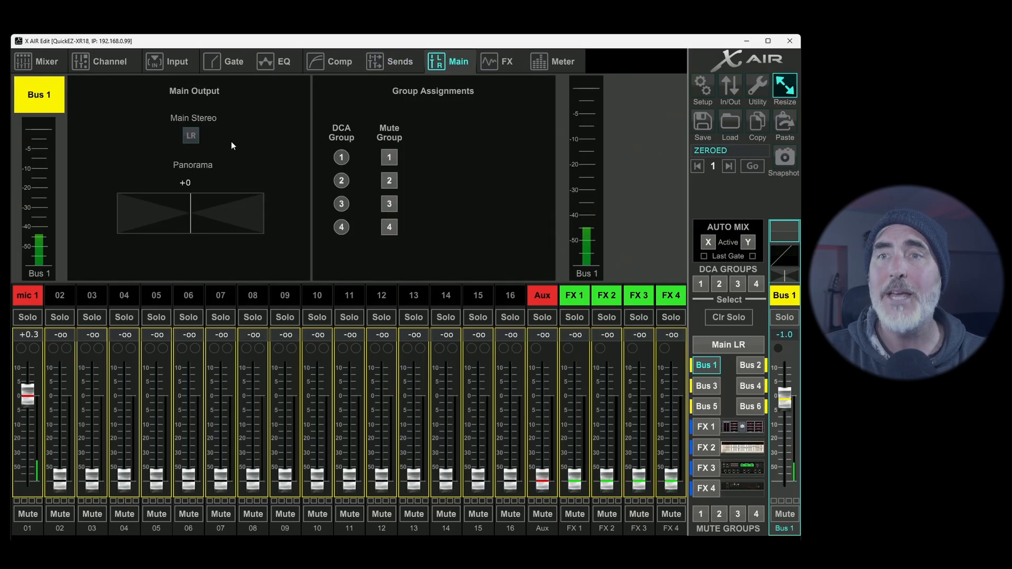
pyautogui.moveTo(642, 349)
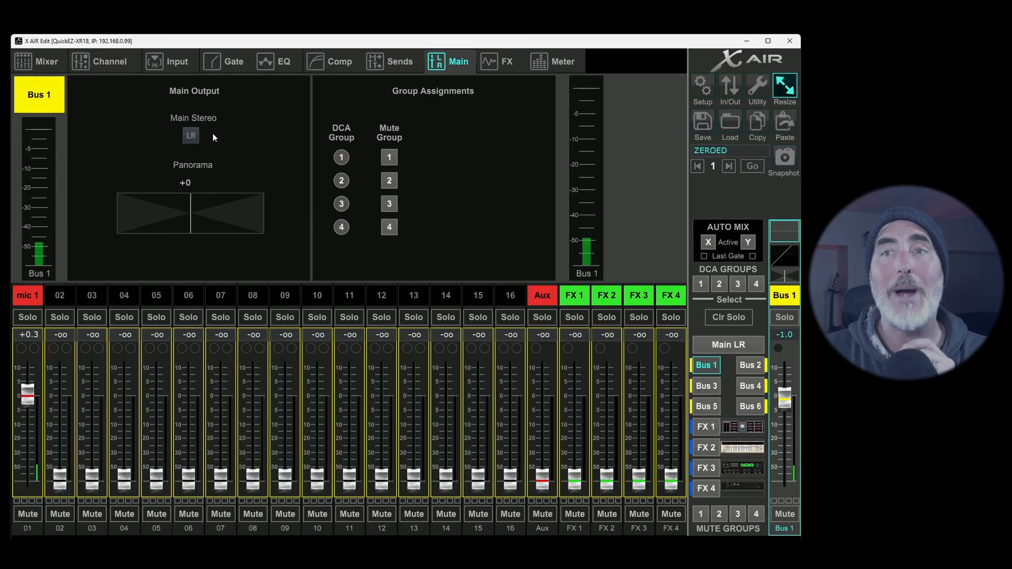
pyautogui.click(191, 136)
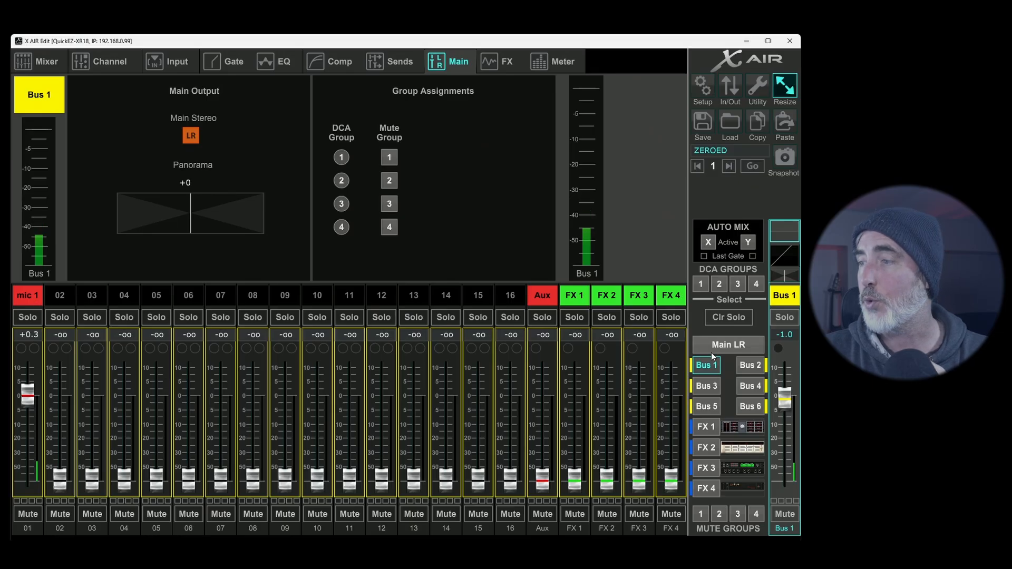
pyautogui.click(728, 344)
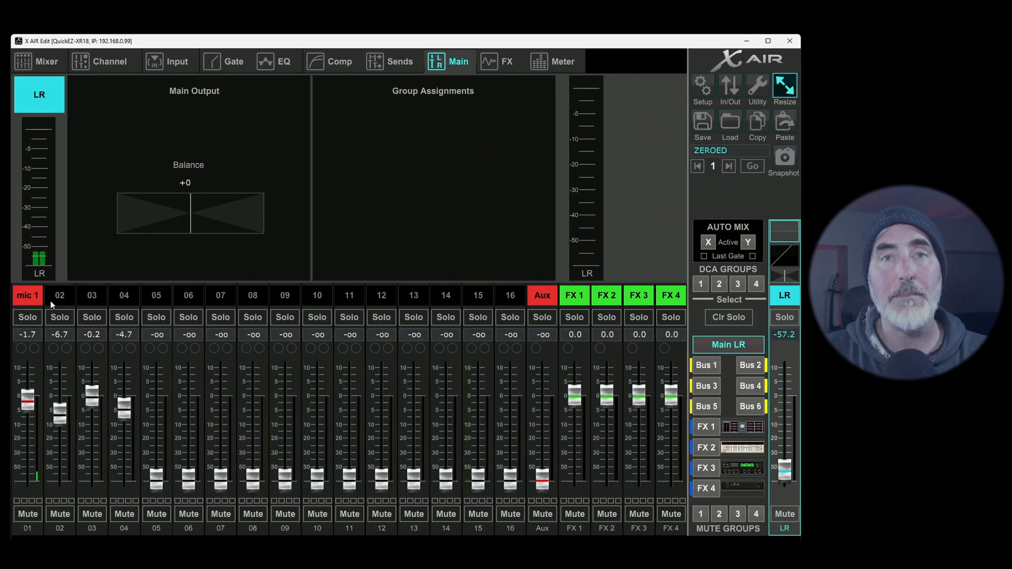
# - Compare the main-output assignments of channels 01–04, ending back on Bus 1
pyautogui.click(28, 295)
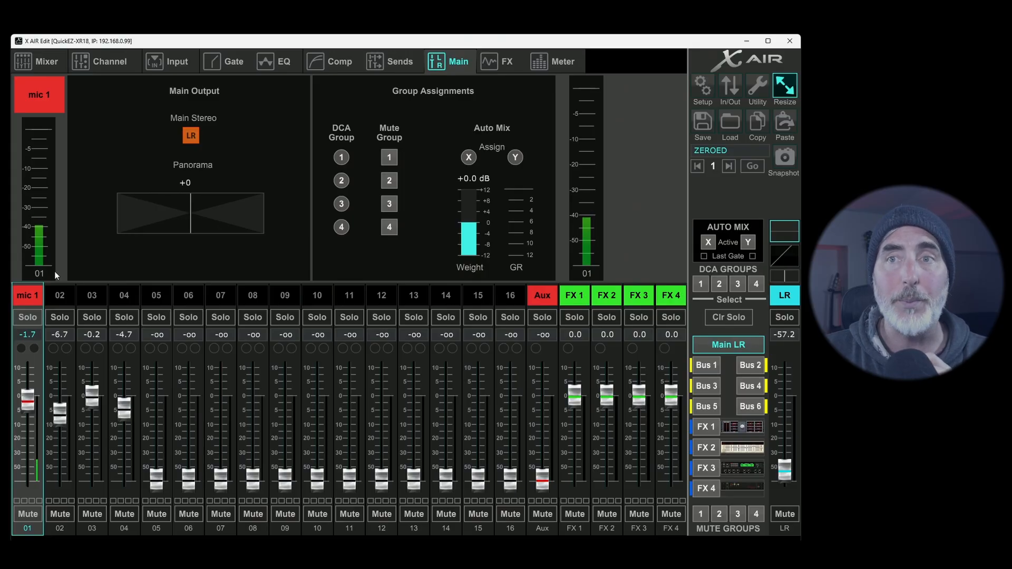
pyautogui.click(59, 295)
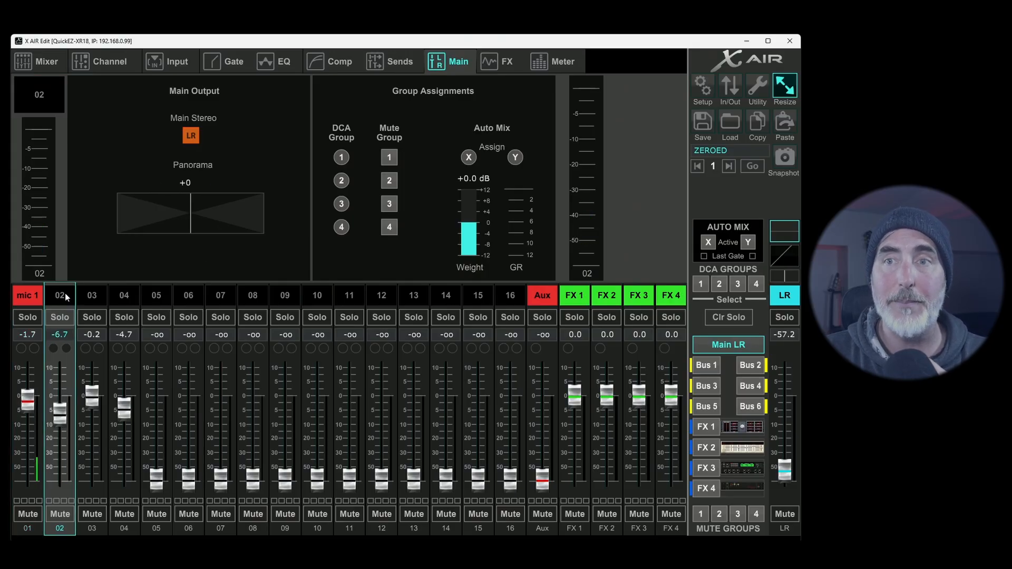
pyautogui.click(124, 295)
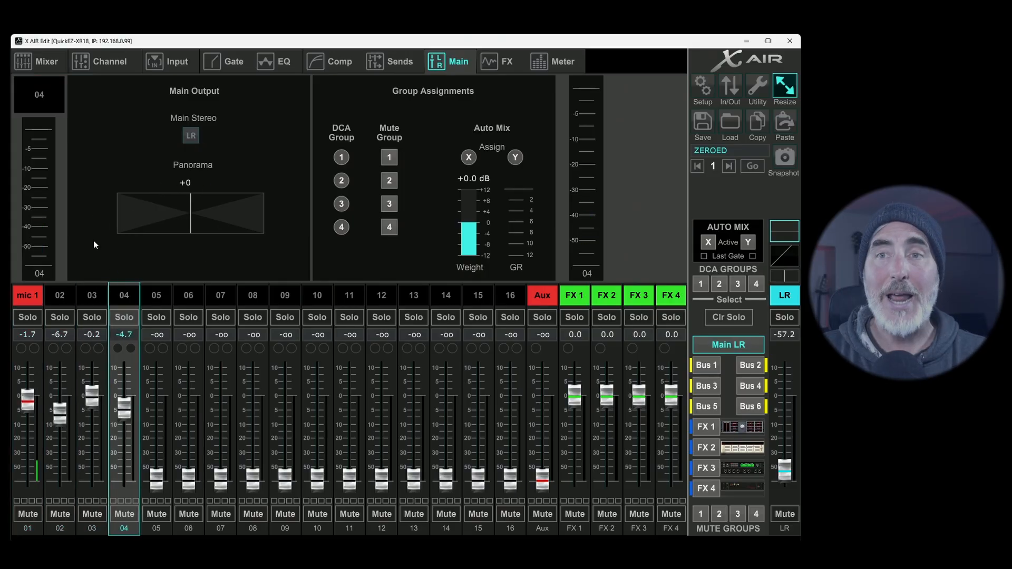
pyautogui.click(92, 295)
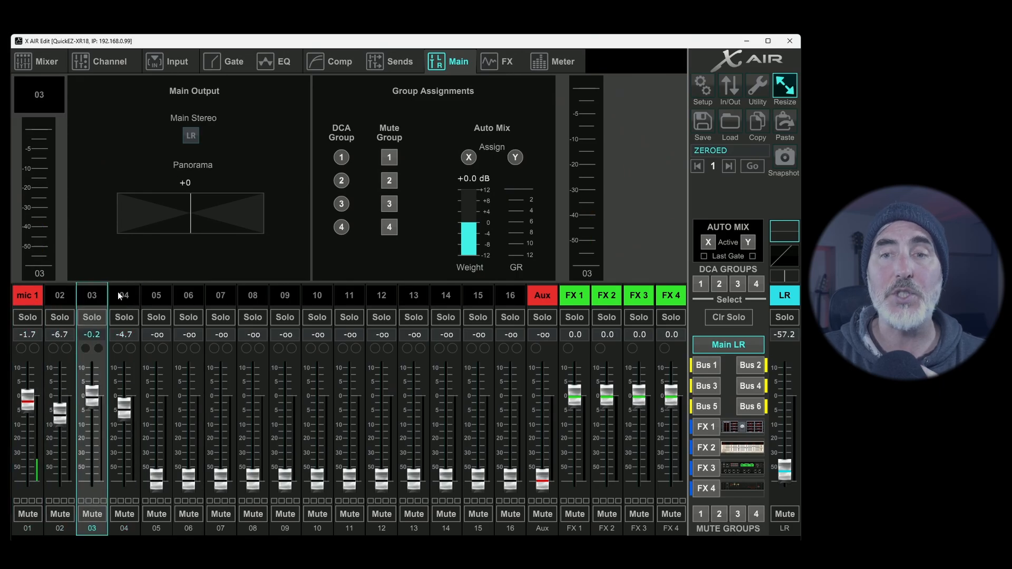
pyautogui.click(27, 296)
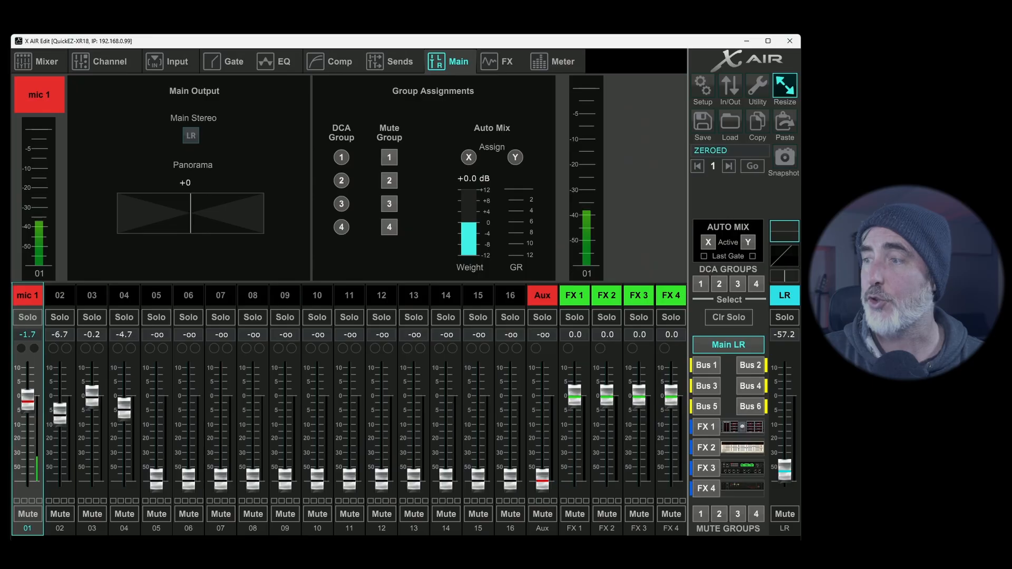
pyautogui.click(705, 365)
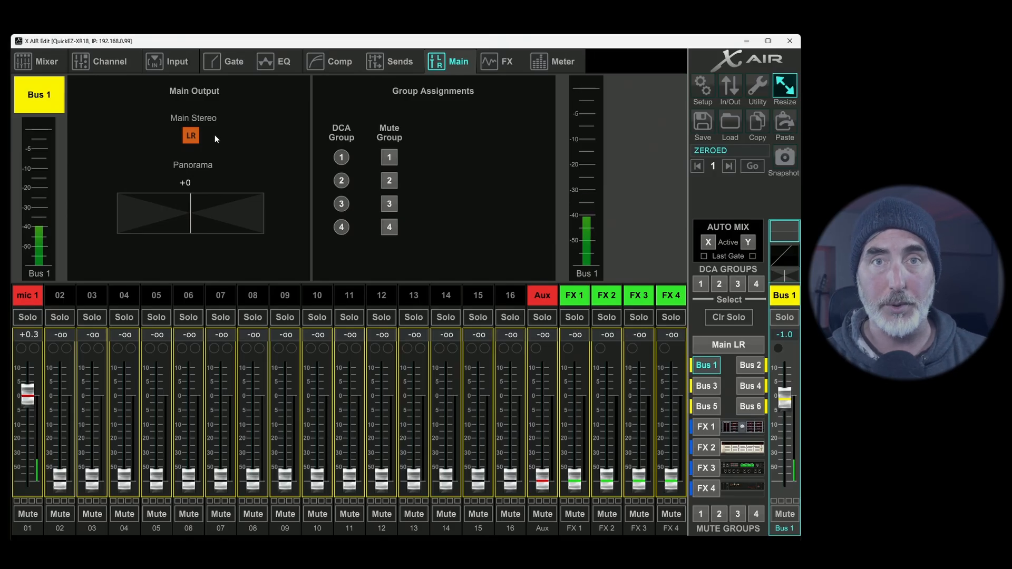
pyautogui.moveTo(438, 84)
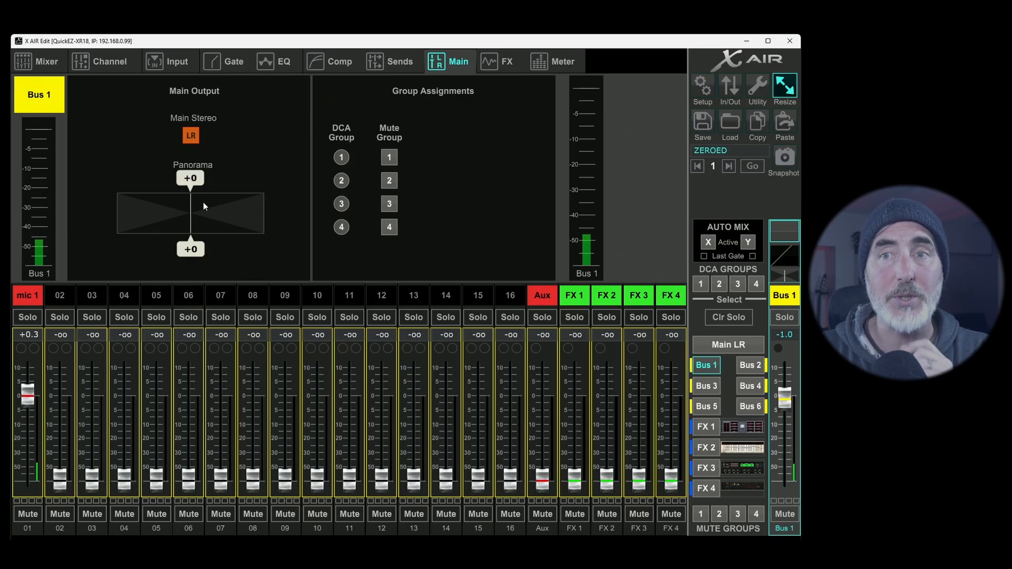
# - Show mic 1's main output page with the faders carrying Bus 1 send levels
pyautogui.moveTo(190, 213); pyautogui.dragTo(265, 213)
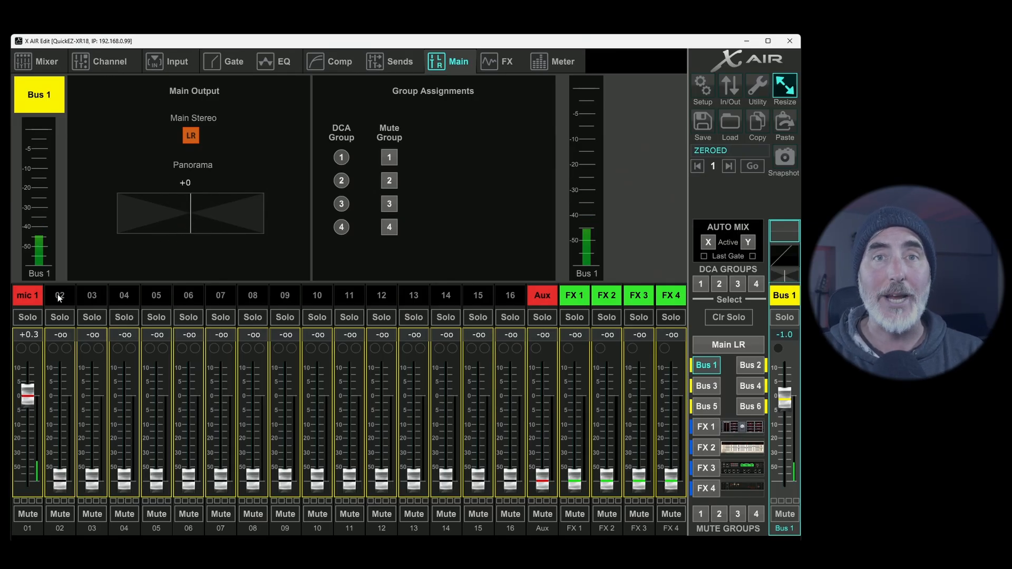
pyautogui.click(28, 296)
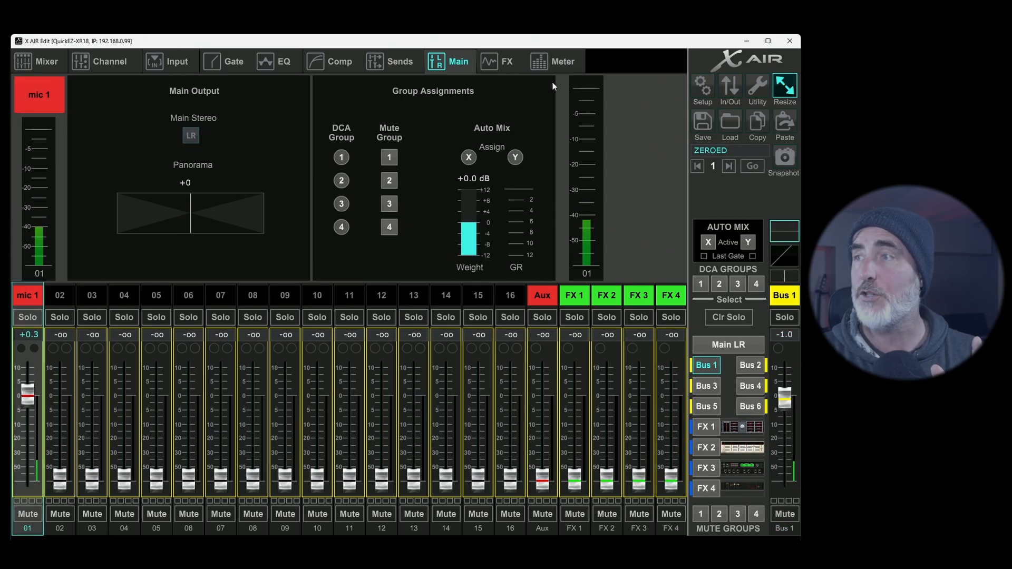
pyautogui.click(727, 344)
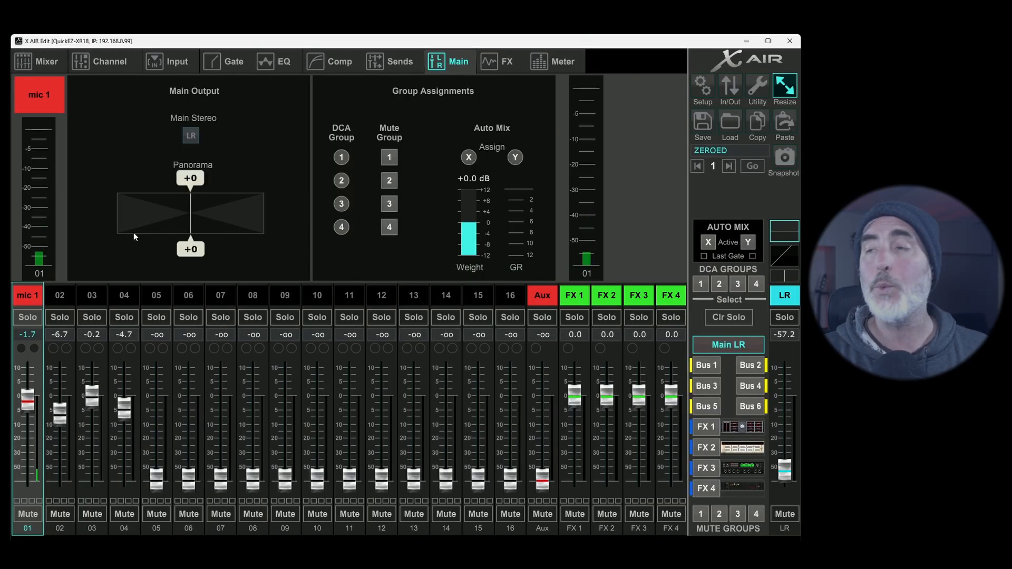
pyautogui.click(706, 365)
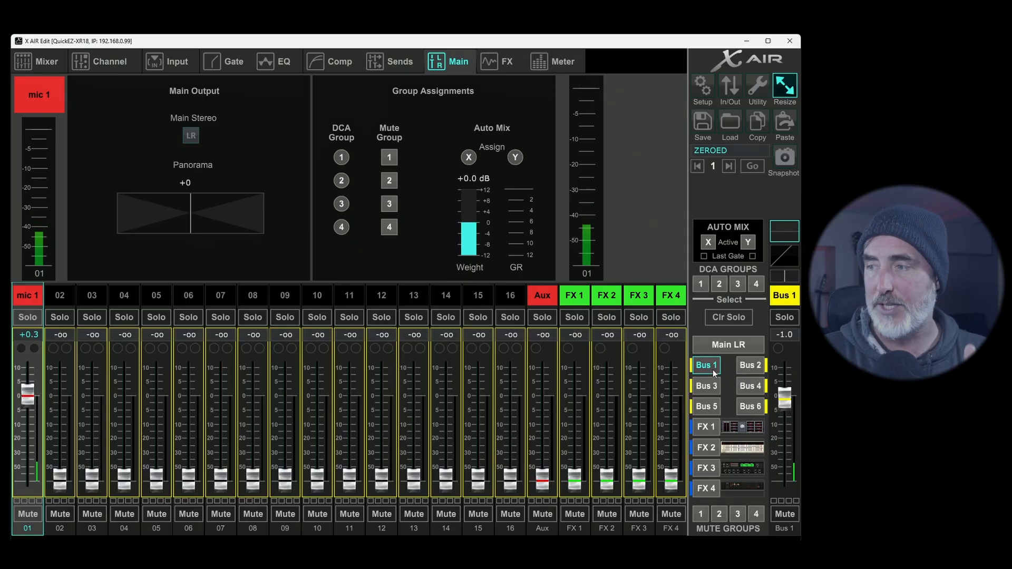
# - Confirm Bus 1's Main Stereo assign, then view channel overviews for mic 1 and channel 02
pyautogui.click(785, 296)
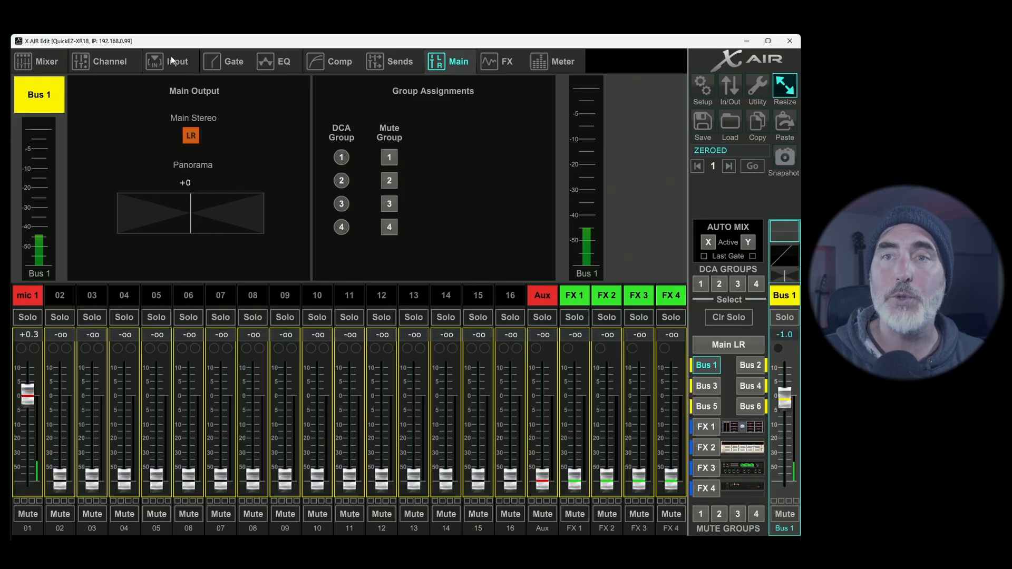
pyautogui.click(101, 61)
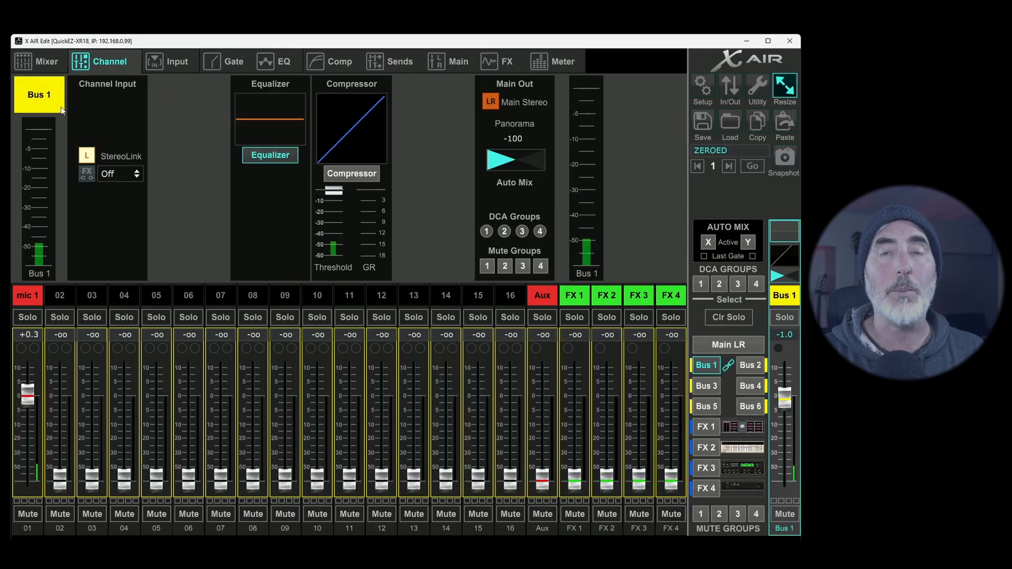
pyautogui.moveTo(96, 152)
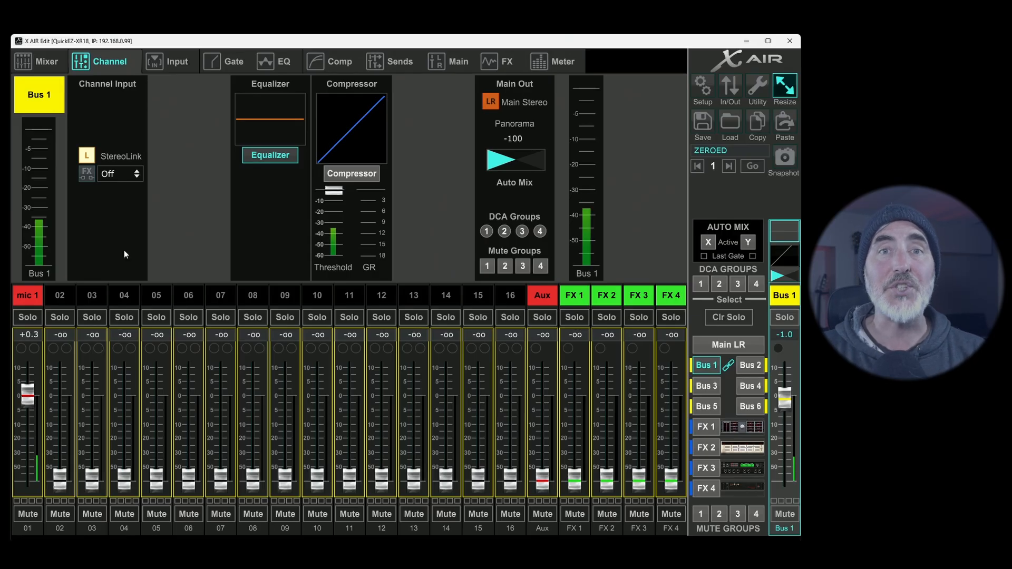
pyautogui.click(59, 295)
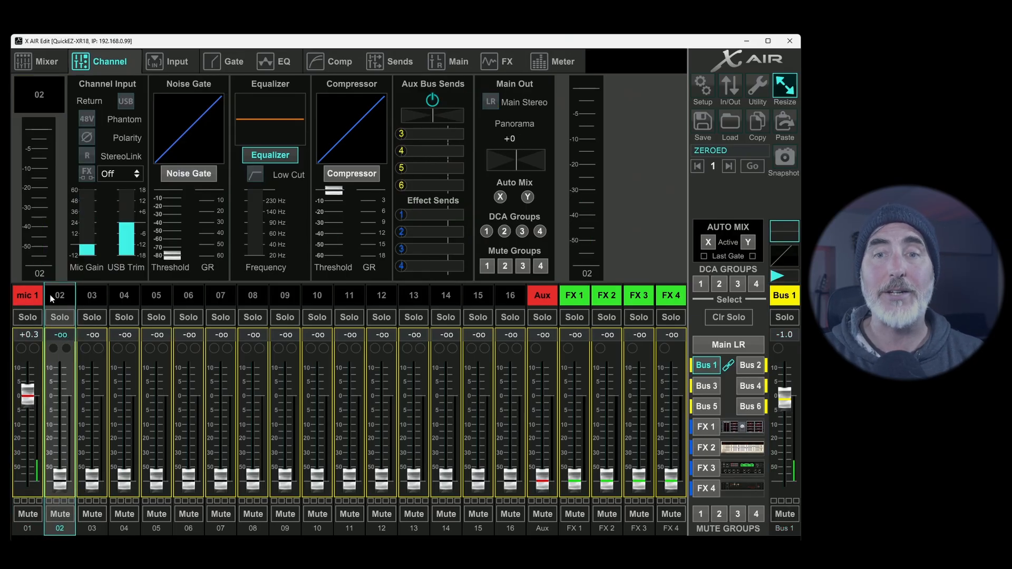
pyautogui.click(27, 295)
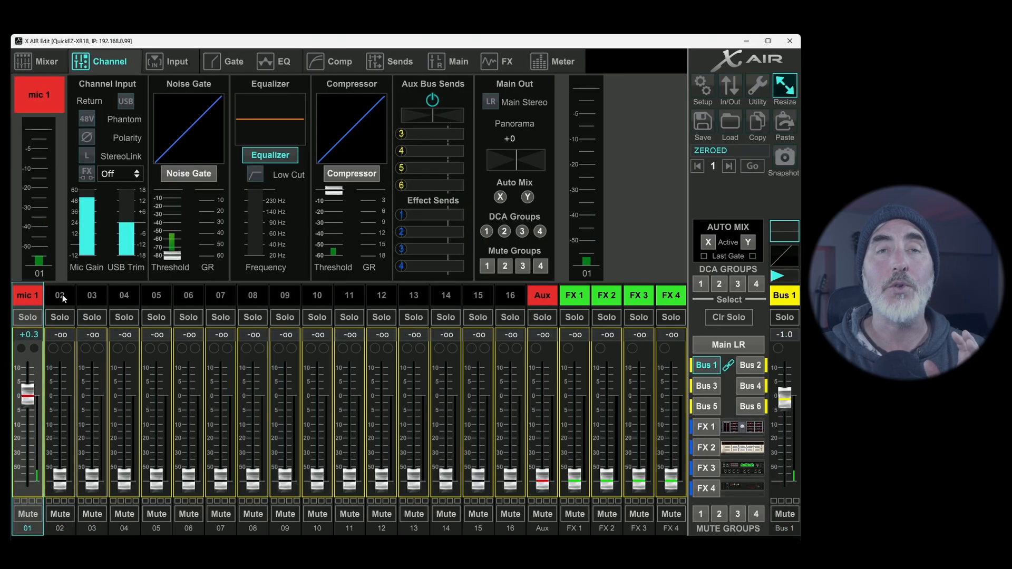
pyautogui.click(59, 295)
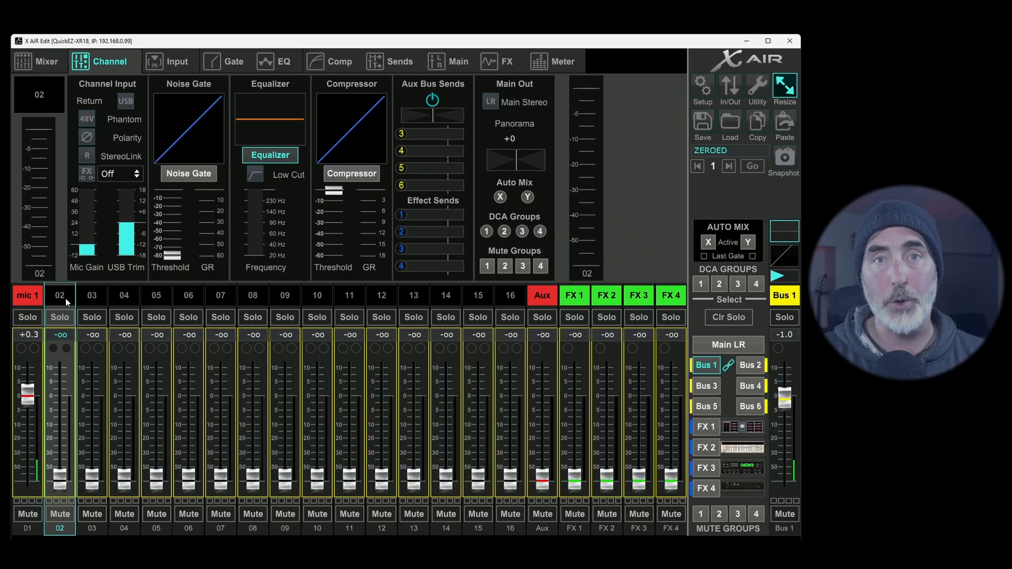
# - Show mic 1's bus and FX sends page
pyautogui.click(390, 61)
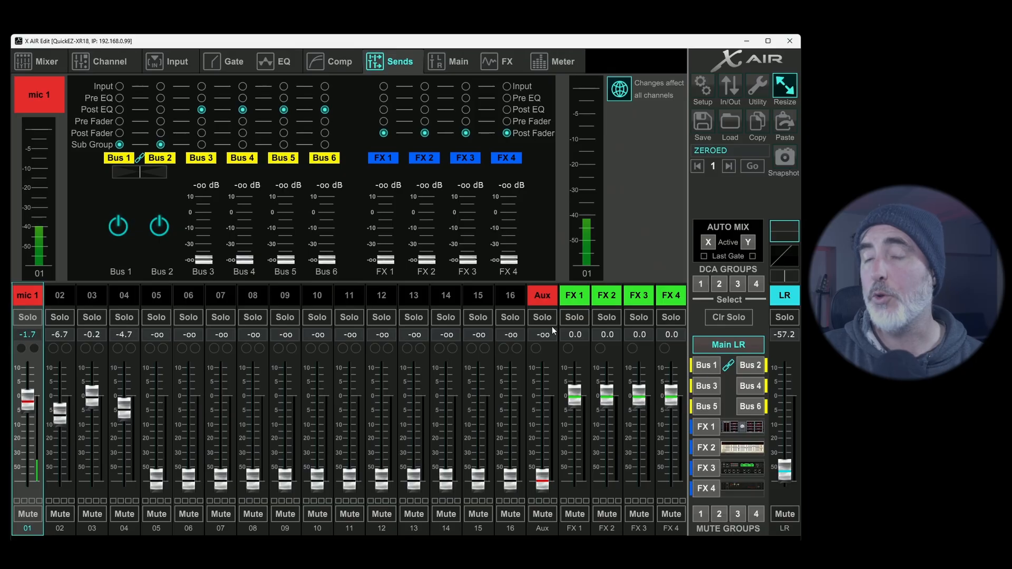
pyautogui.moveTo(102, 221)
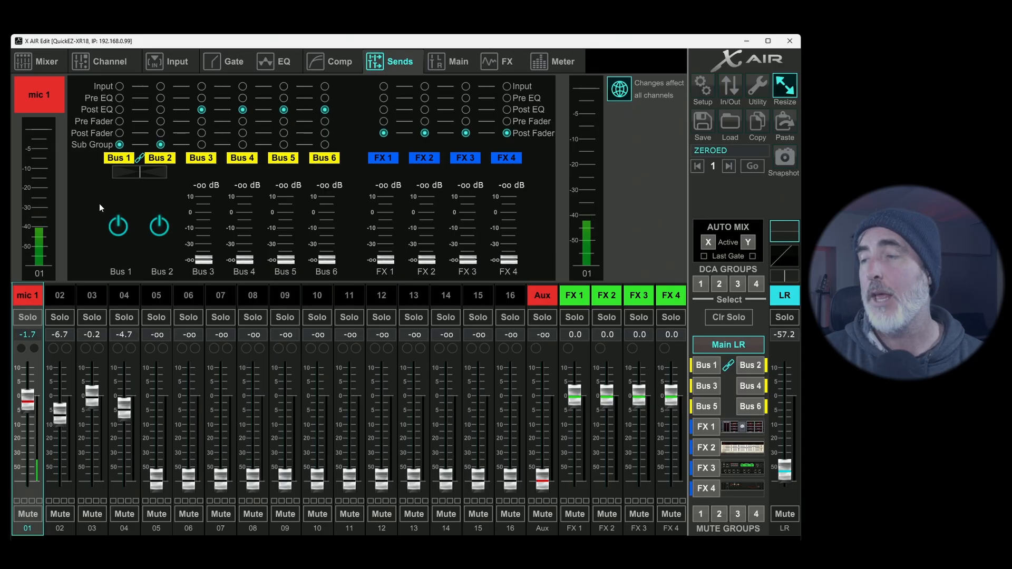
pyautogui.moveTo(118, 198)
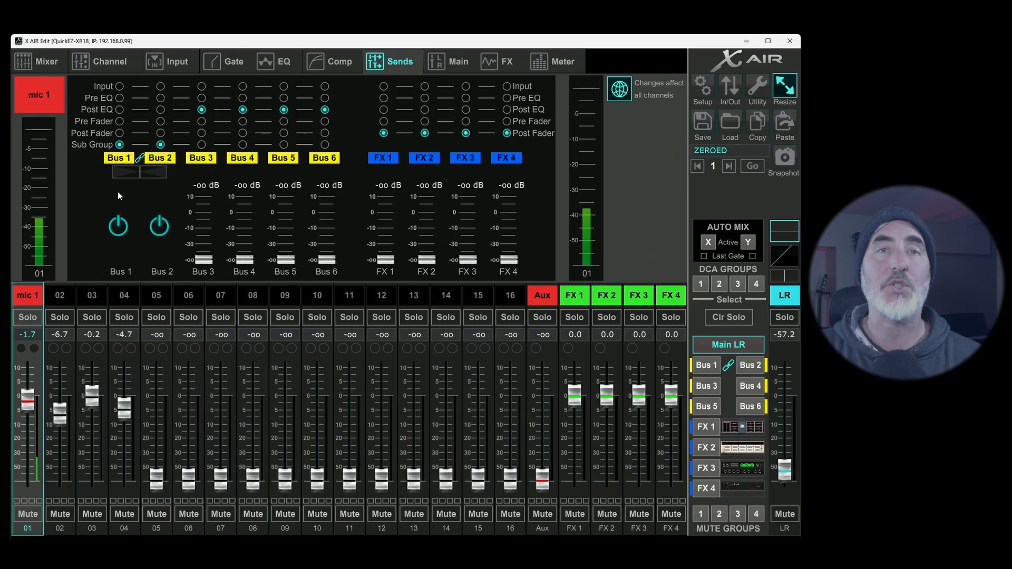
pyautogui.moveTo(182, 266)
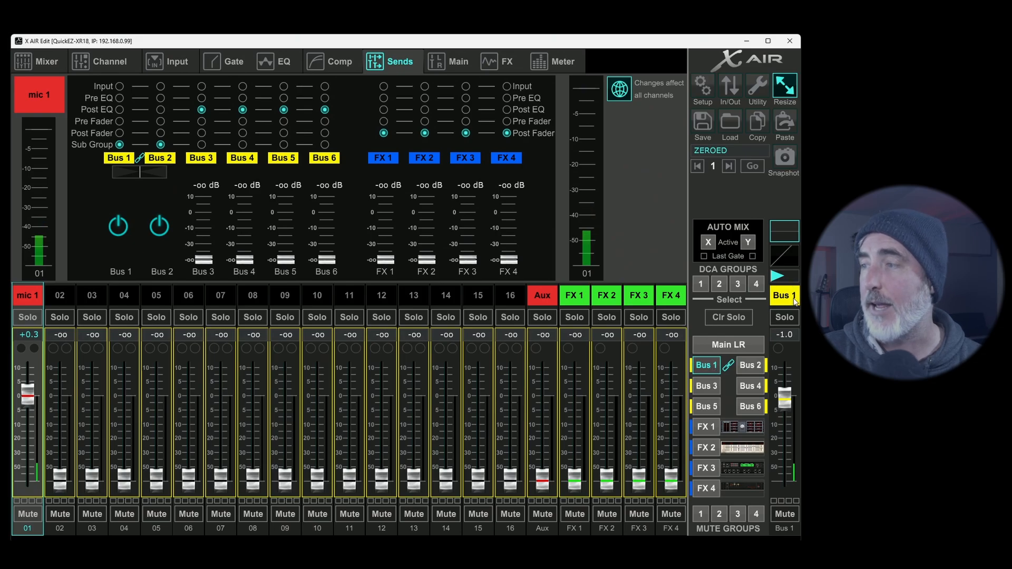
# - Review Bus 1's tap points, compressor and EQ, then return to mic 1's sends on Main LR
pyautogui.click(783, 295)
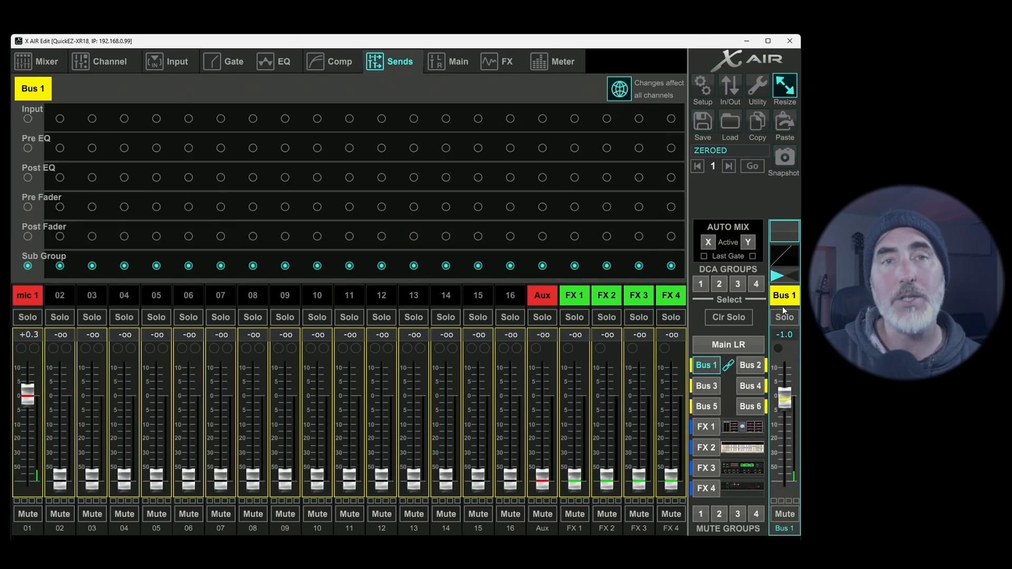
pyautogui.click(331, 61)
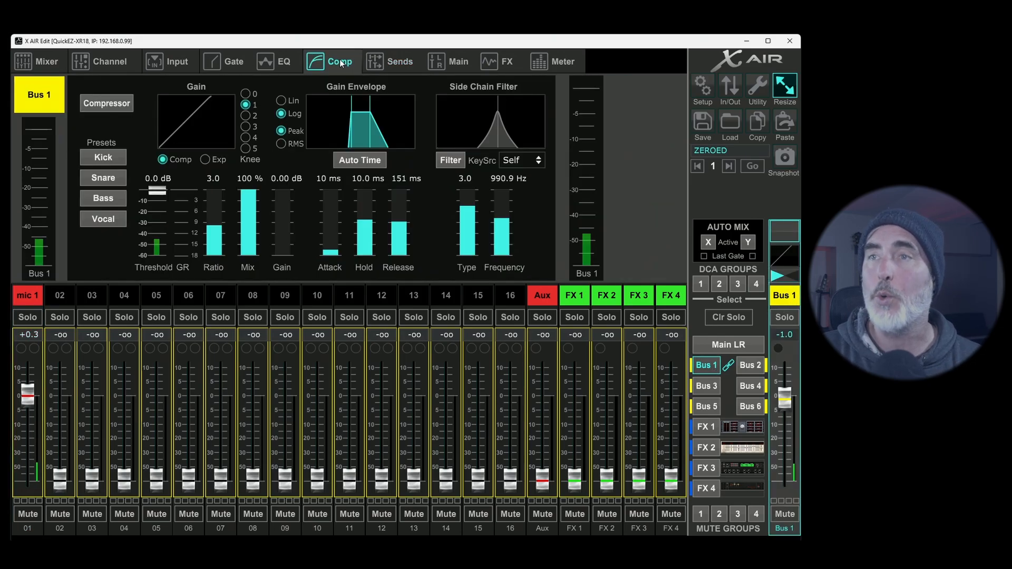
pyautogui.click(276, 61)
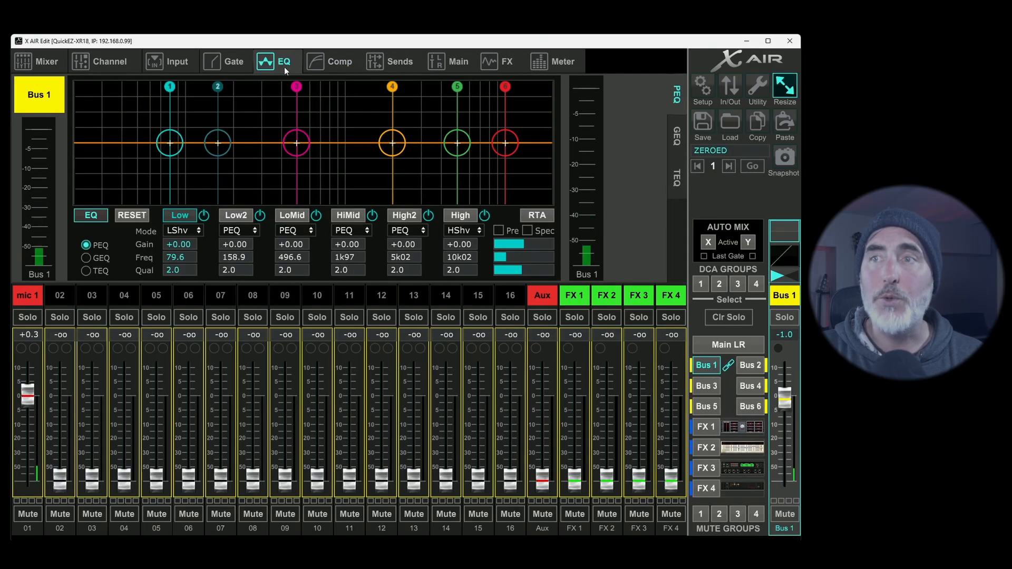
pyautogui.click(331, 61)
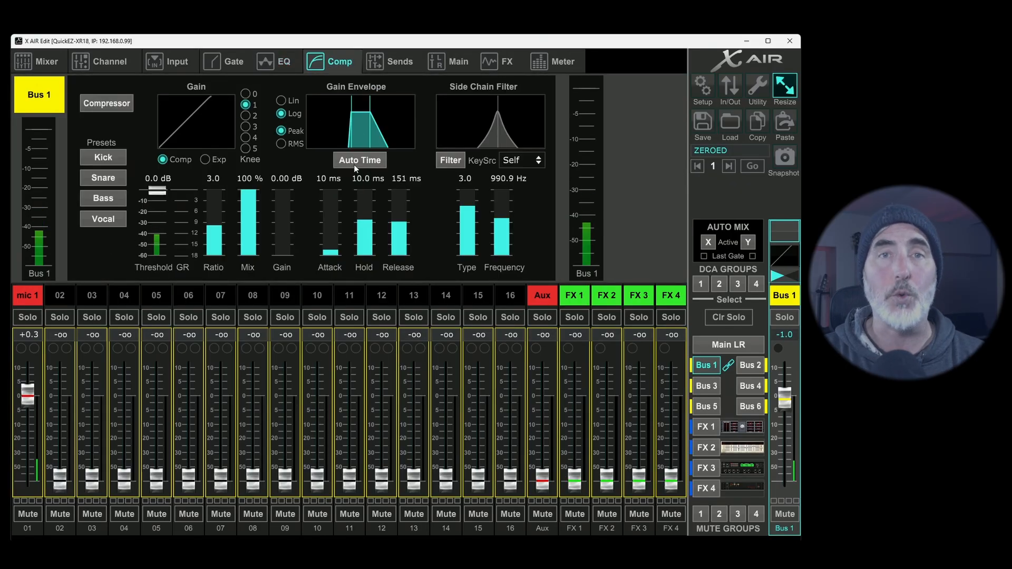
pyautogui.click(390, 61)
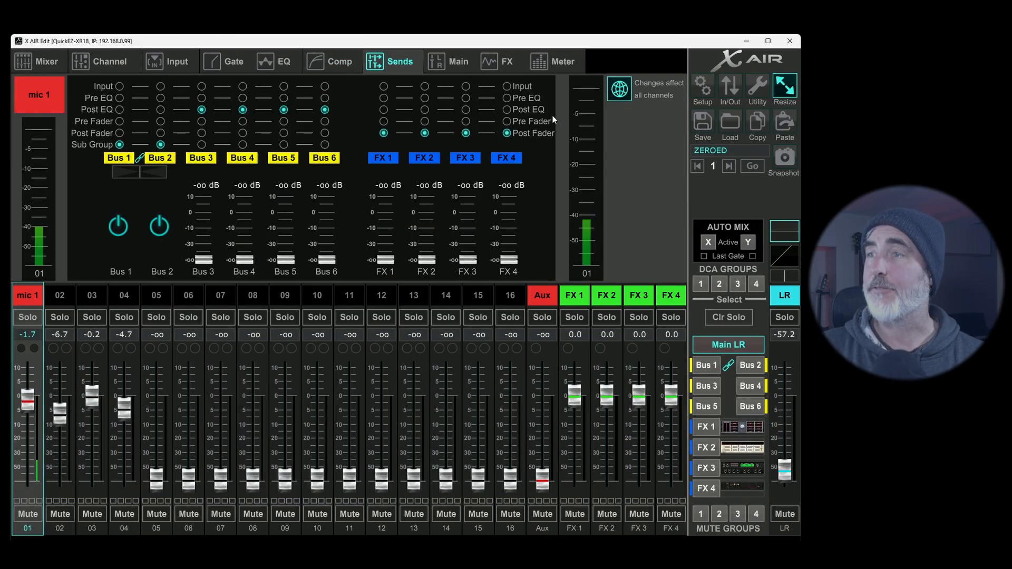
pyautogui.moveTo(597, 197)
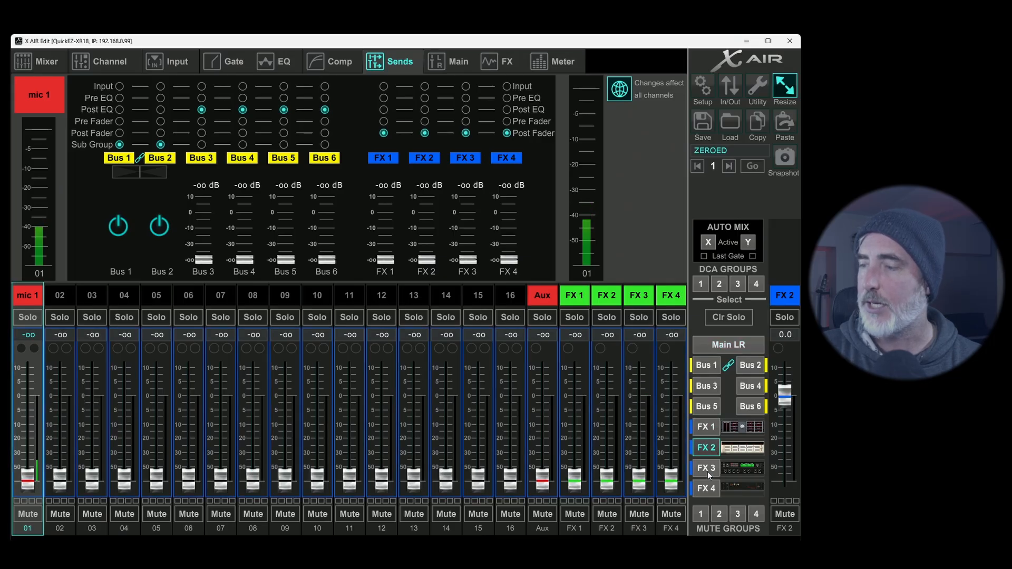
# - Send mic 1 to FX 1 at -5.8 dB, keeping FX 4's tap point at Post Fader
pyautogui.click(705, 427)
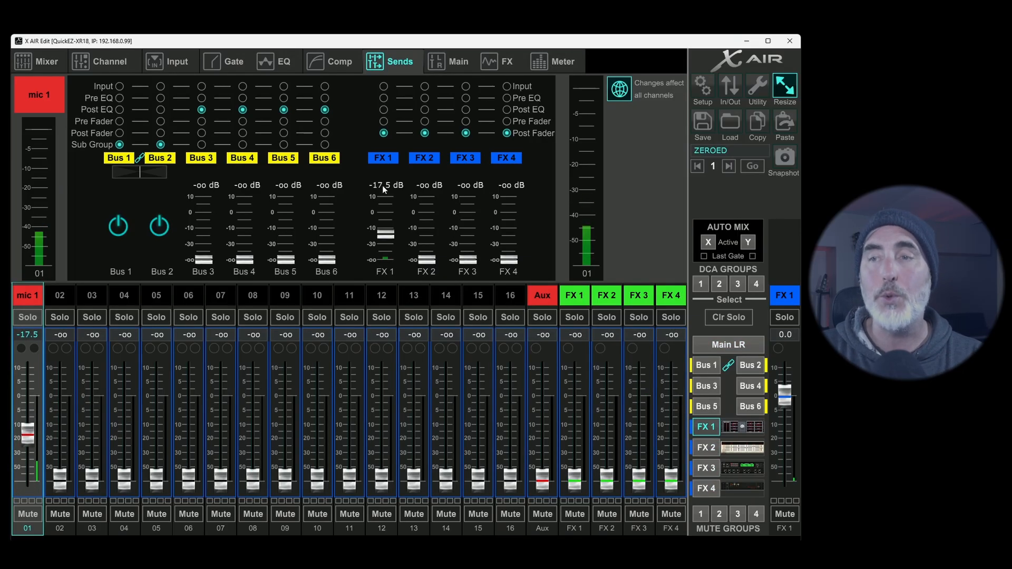
pyautogui.click(727, 344)
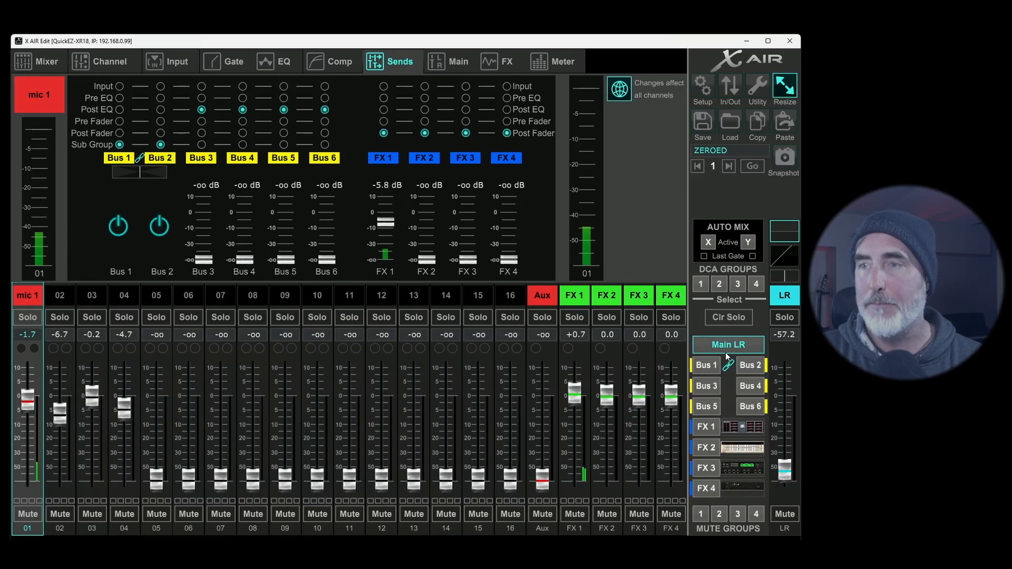
pyautogui.moveTo(480, 231)
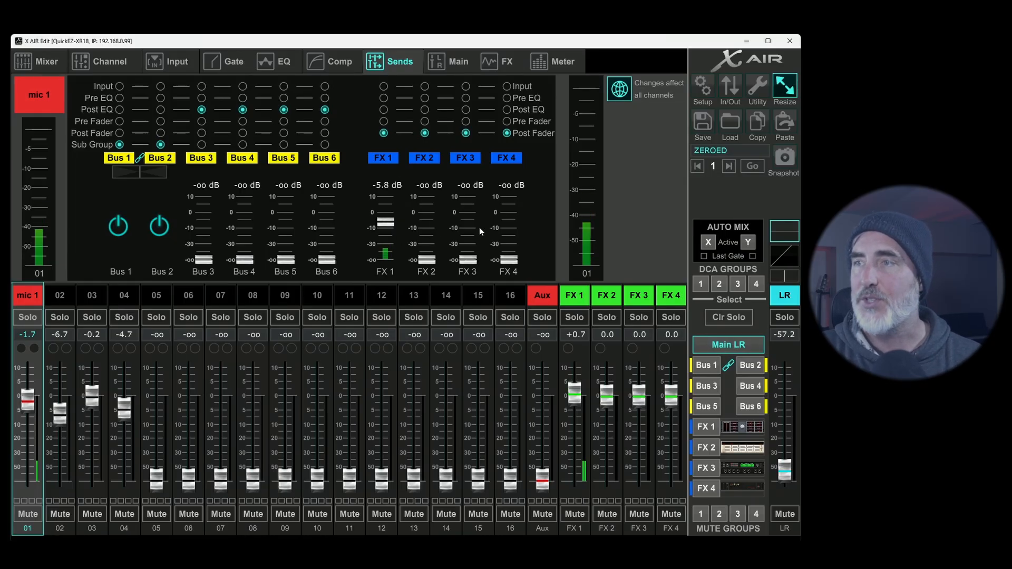
pyautogui.click(507, 108)
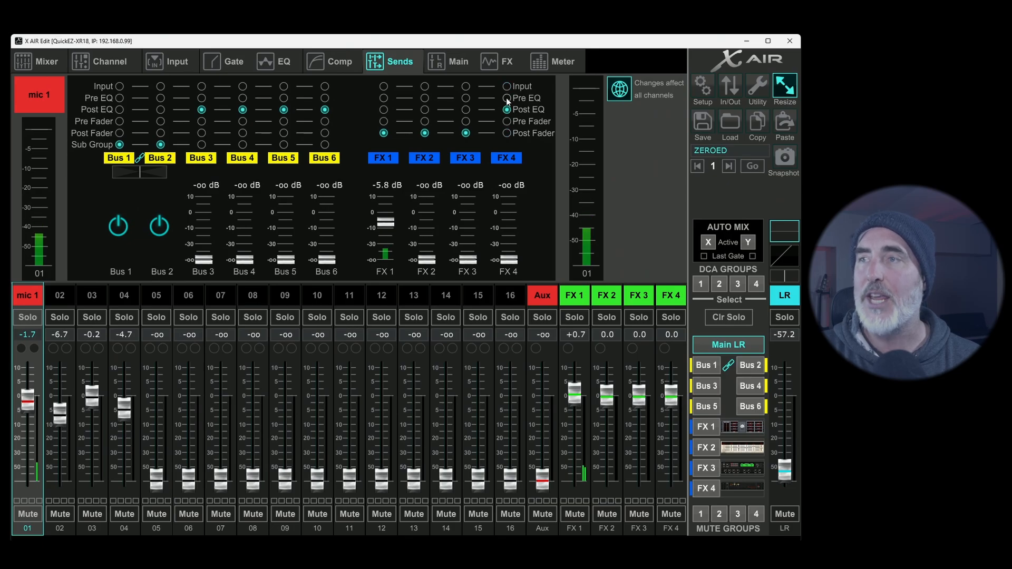
pyautogui.click(507, 133)
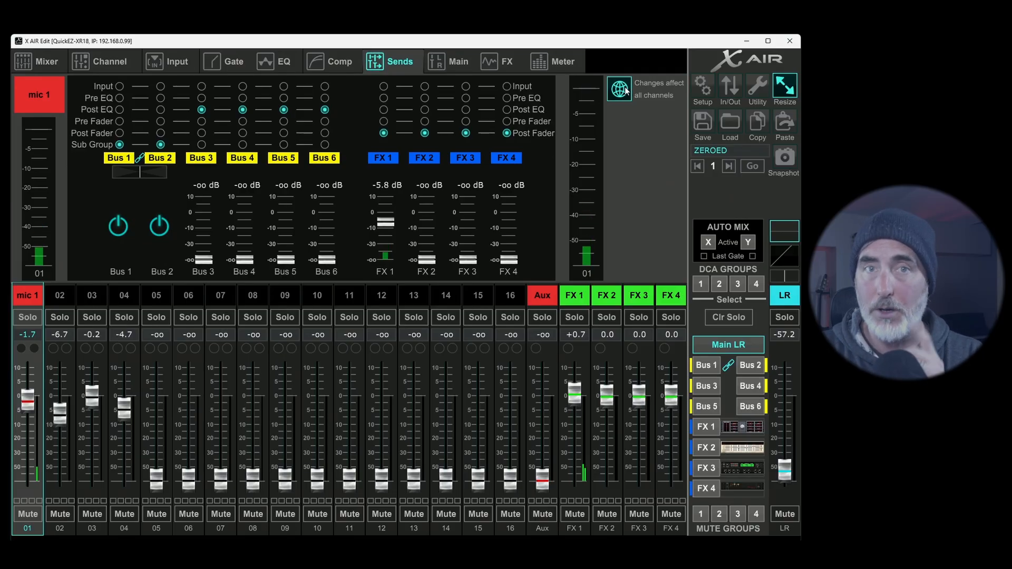
pyautogui.moveTo(456, 140)
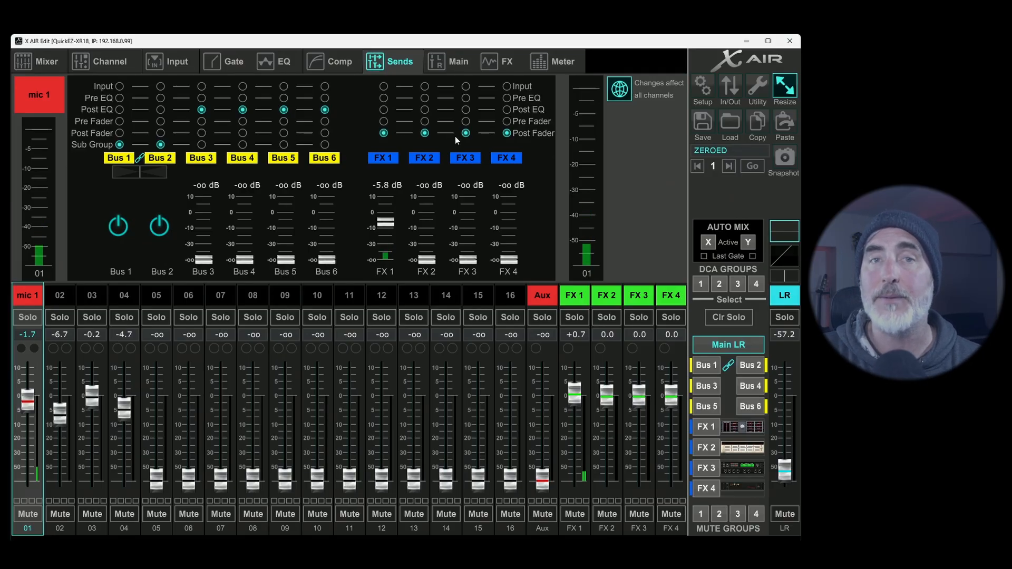